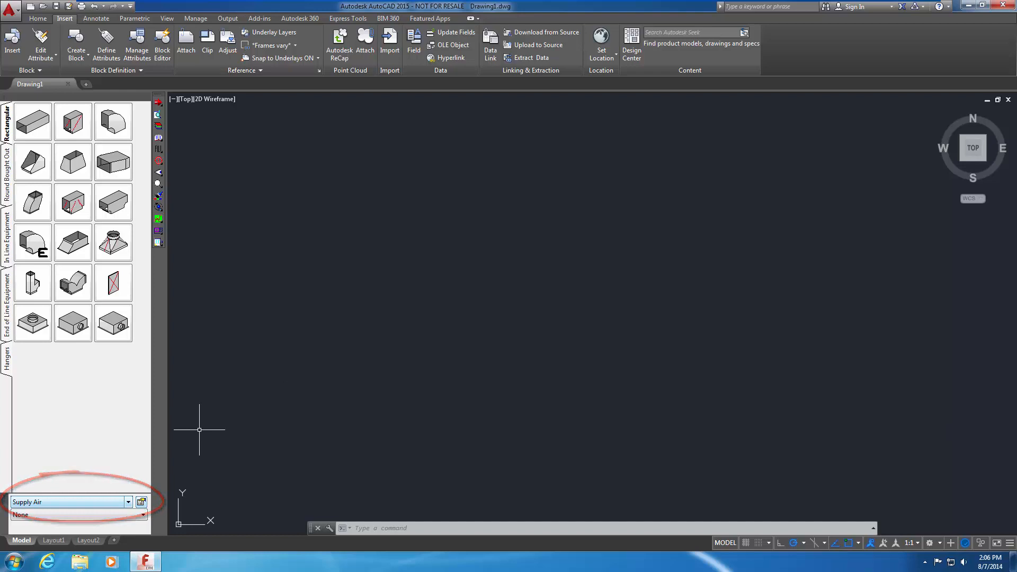
Pick Waste (Underground) under ADSK - Plumbing (DWV) from the service dropdown.
click(128, 502)
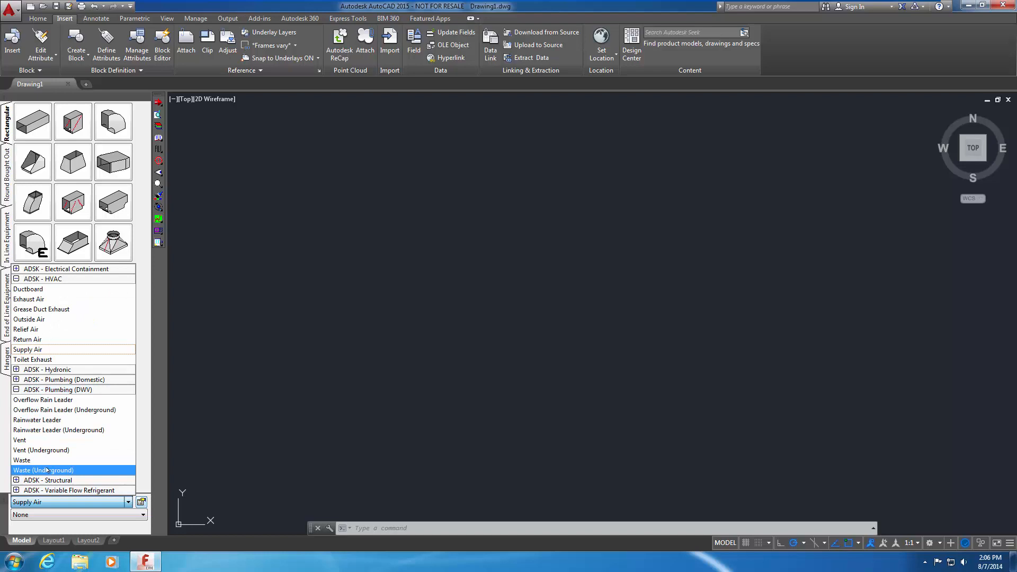
click(44, 470)
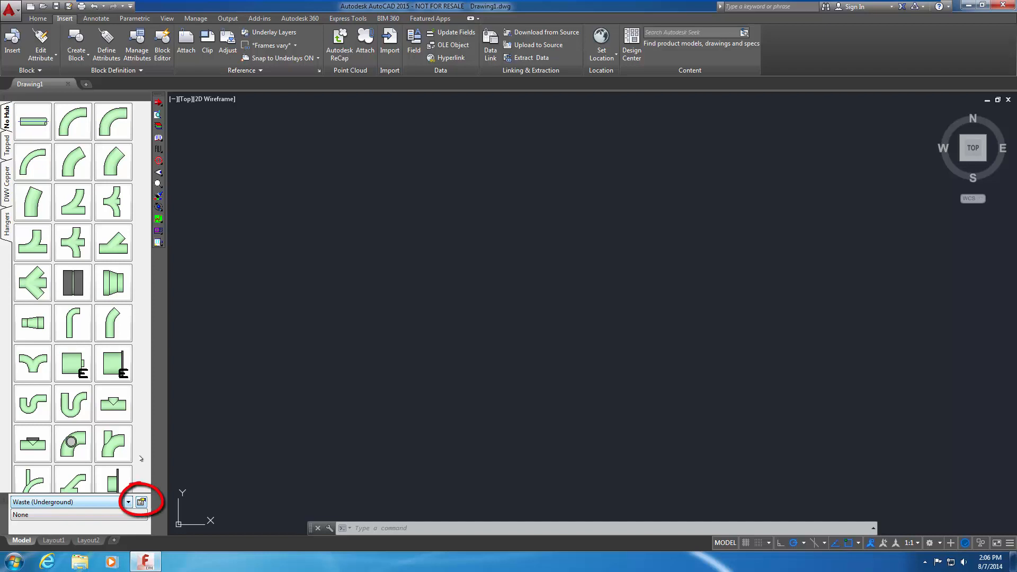
mouse_move(141, 502)
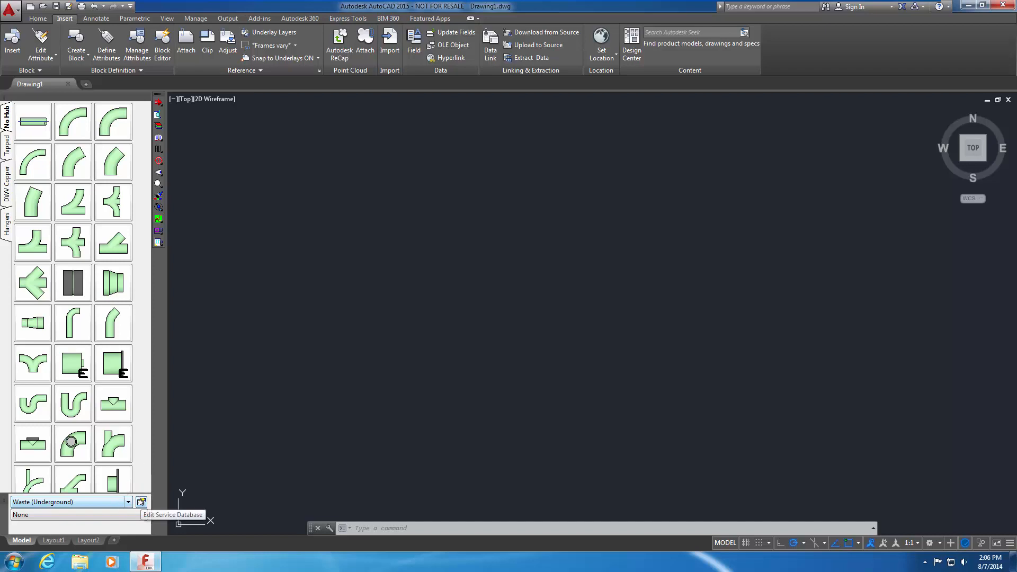
Open Setup Services through Edit Service Database and start copying Waste (Underground).
click(141, 502)
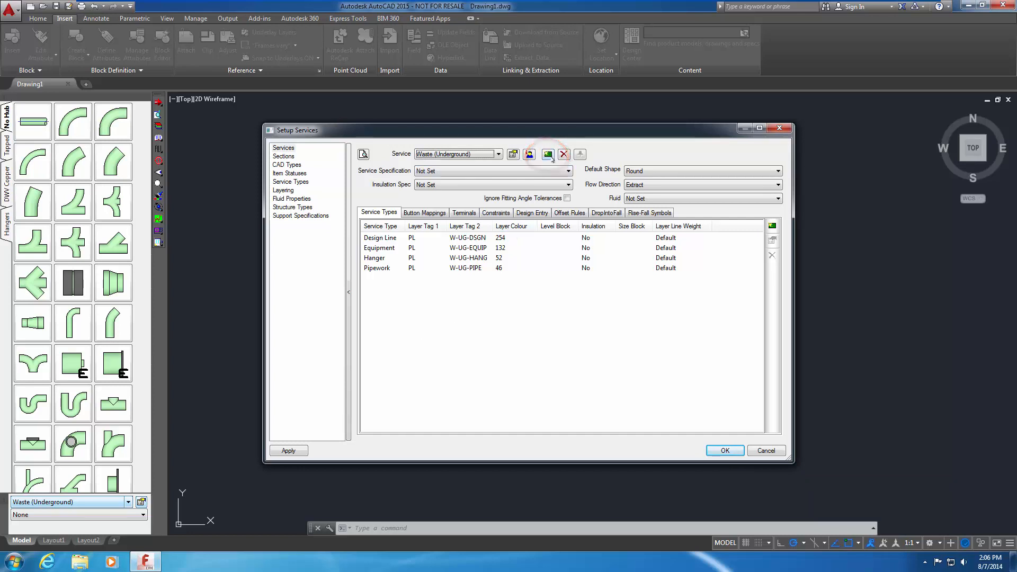
click(529, 154)
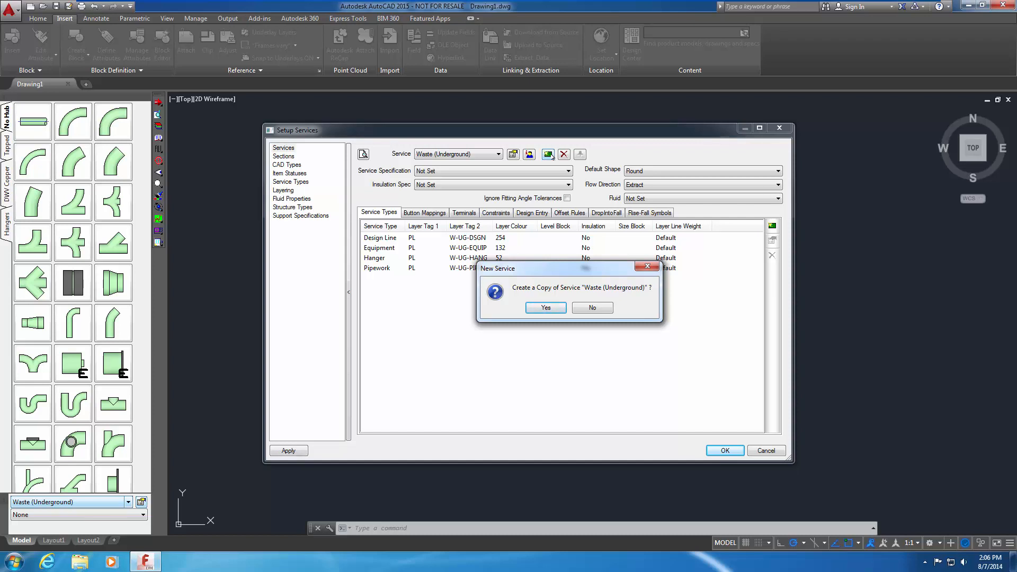
Confirm the copy and base Whitewater Waste (Underground) on Public Health - Charlotte-PVC-Sch40_v1.
click(545, 307)
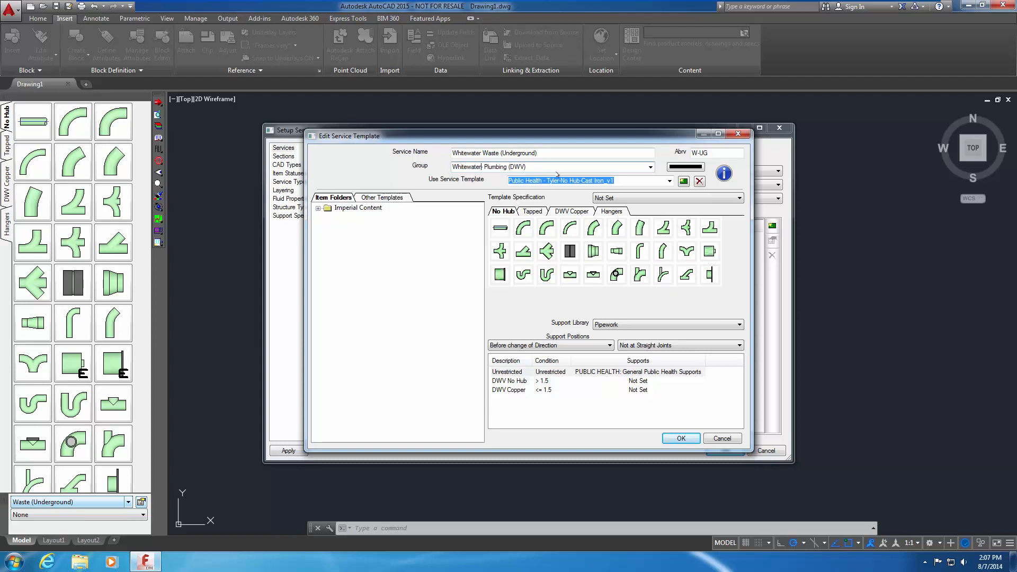
click(669, 180)
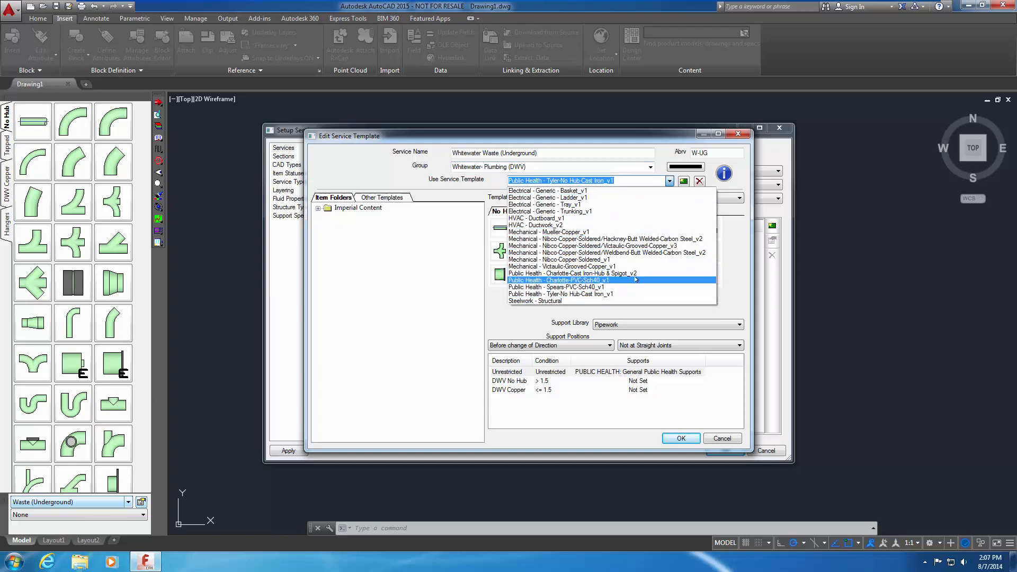
click(561, 279)
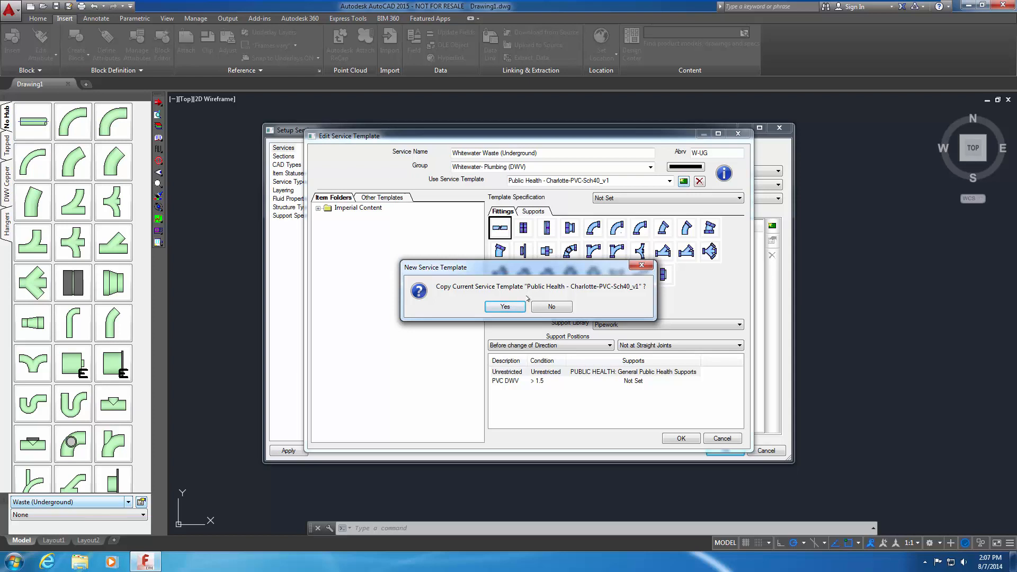
Copy the current template as Whitewater Public Health - Charlotte-PVC-Sch40_v1.
click(504, 307)
text(Whitewater )
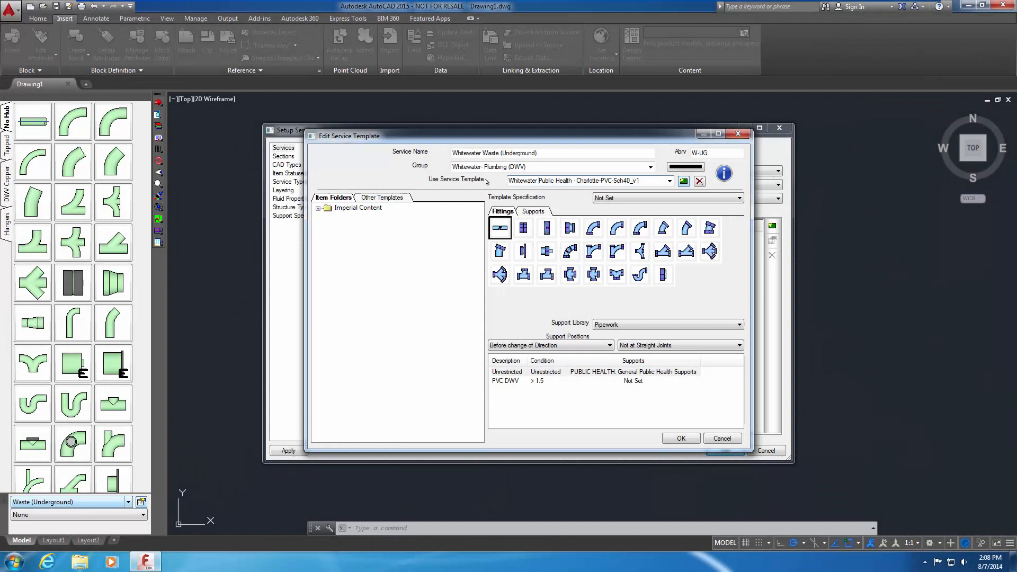
Expand Imperial Content and delete the P-Trap 706-X button from the Fittings tab.
click(318, 207)
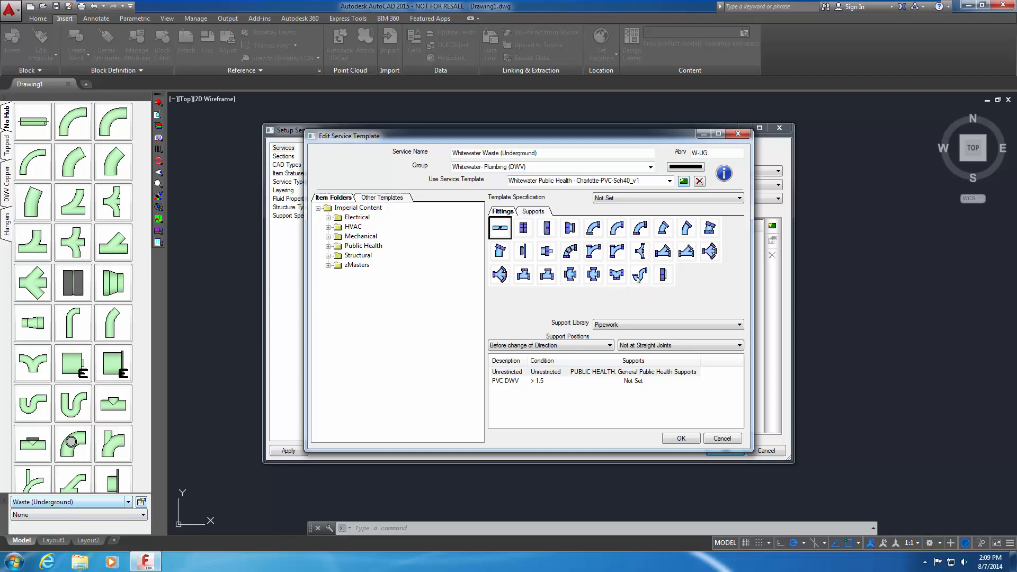
right_click(639, 274)
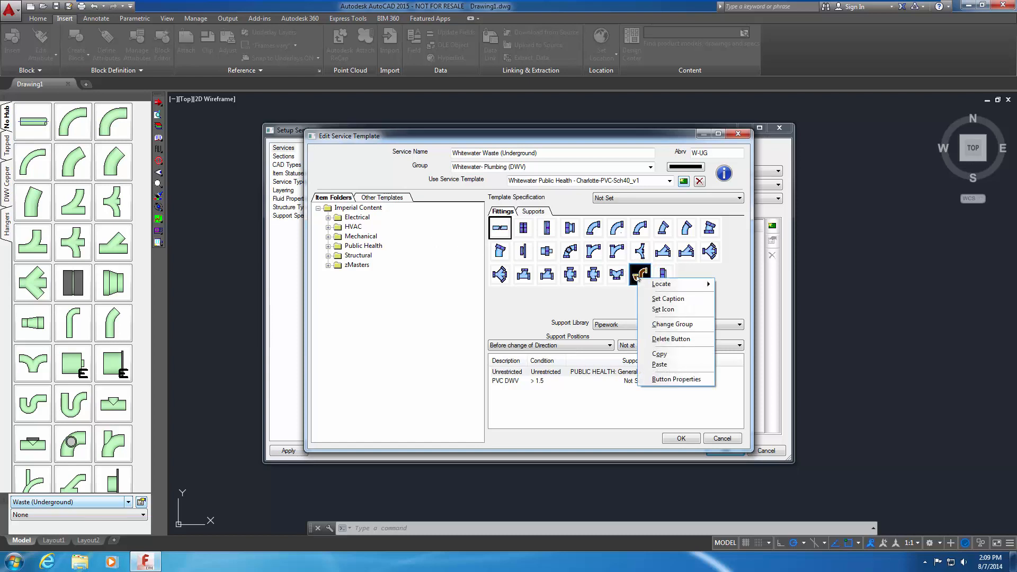
mouse_move(661, 284)
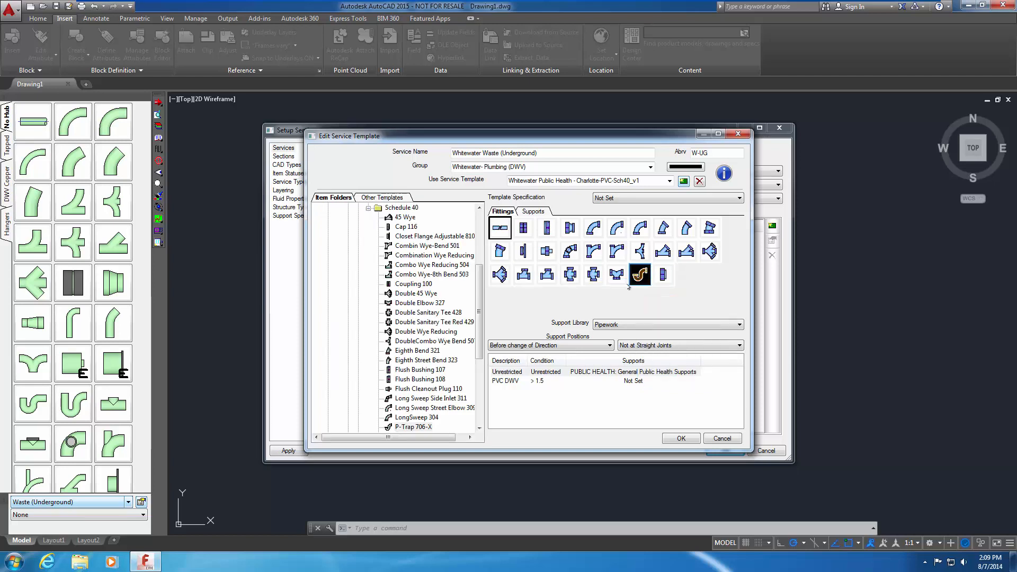
scroll(down, 3)
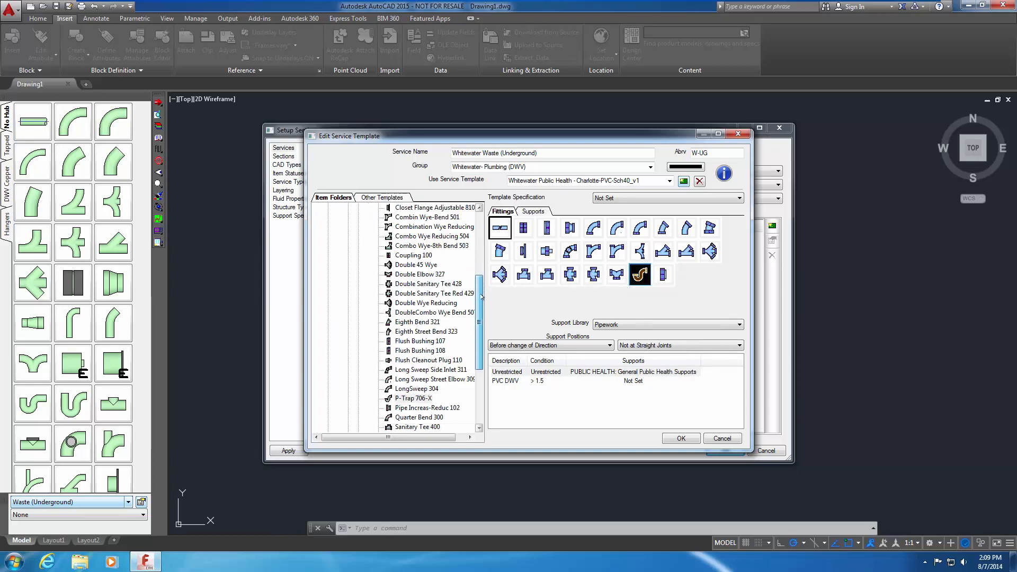
scroll(down, 3)
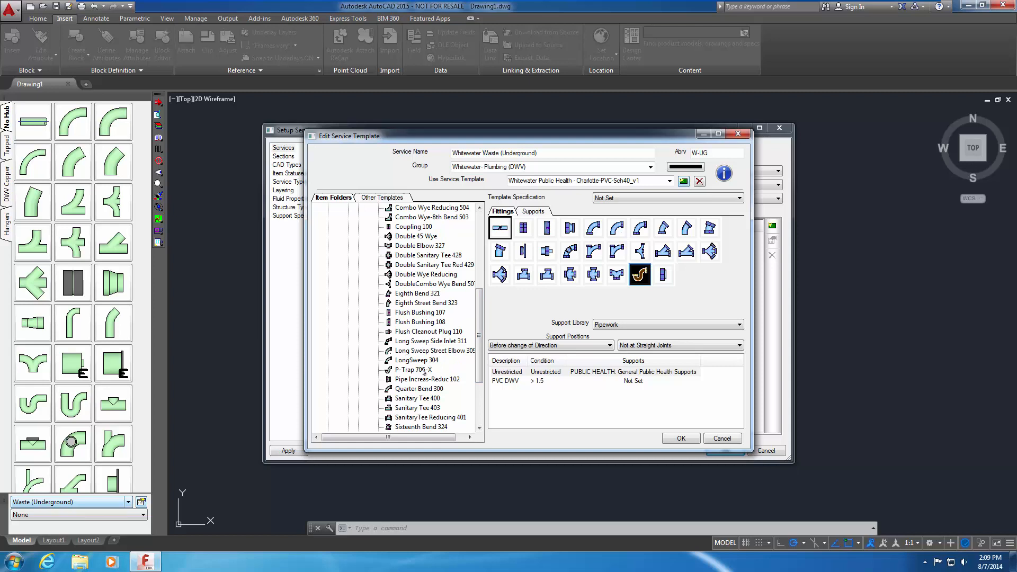
mouse_move(613, 293)
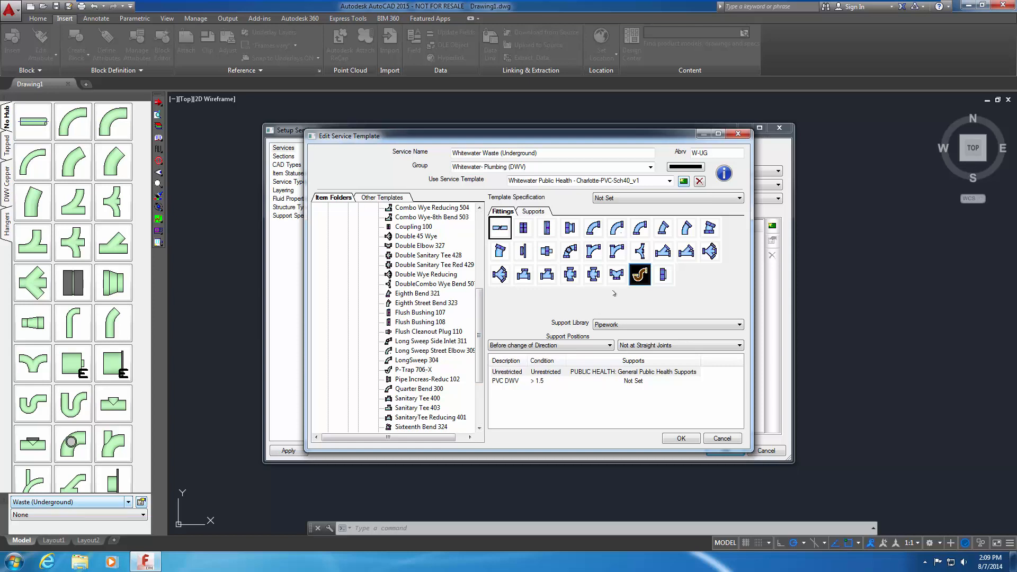
right_click(639, 274)
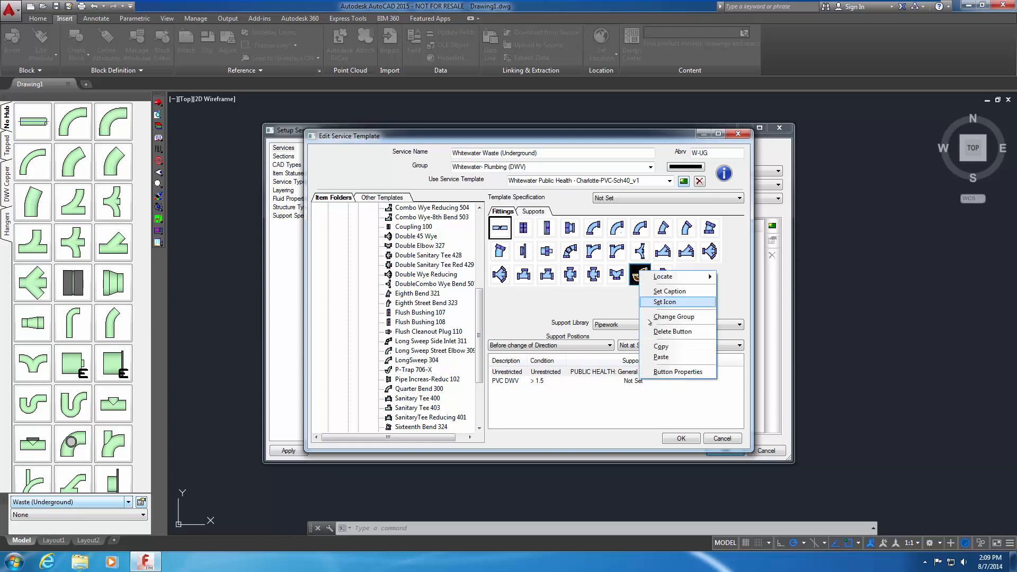
click(673, 332)
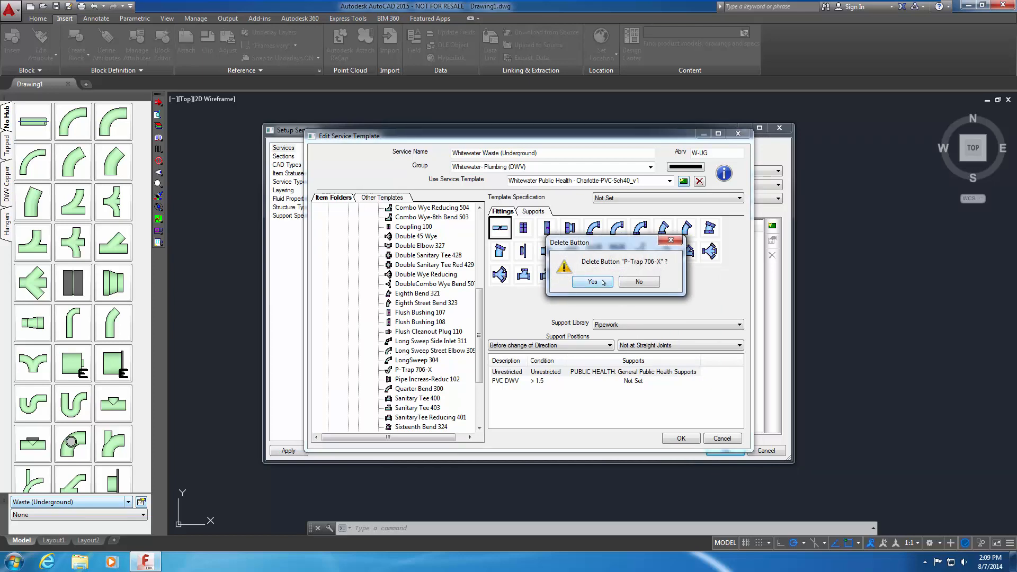
click(590, 282)
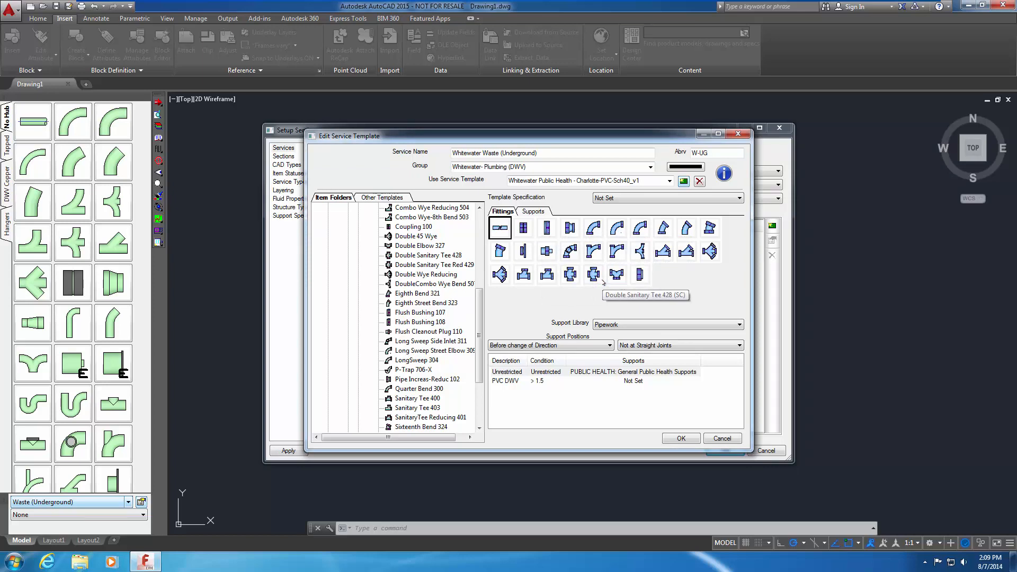
mouse_move(601, 284)
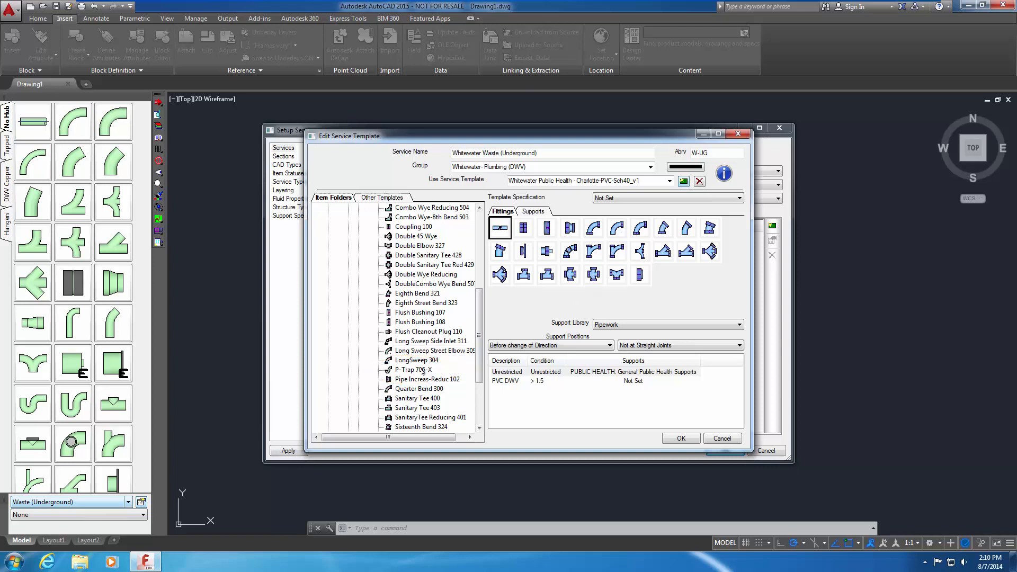
Drag P-Trap 706-X from the Schedule 40 folder into a new Fittings button slot.
click(414, 370)
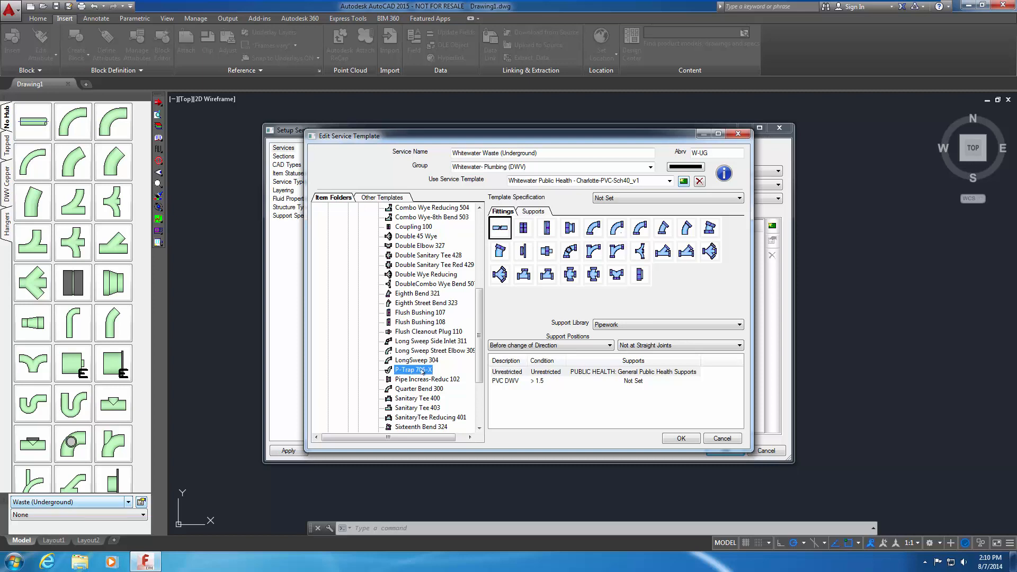
click(663, 274)
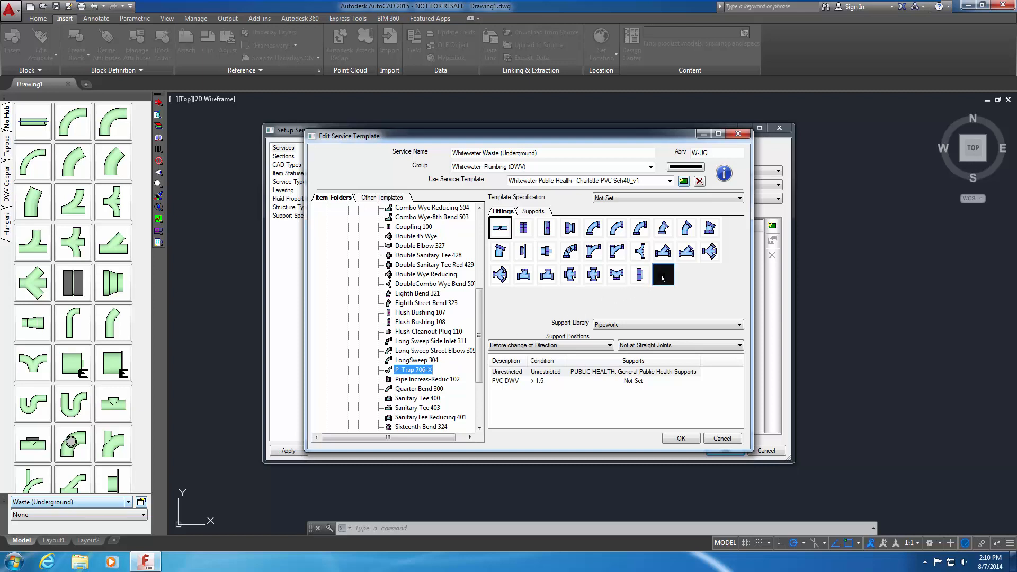
click(663, 274)
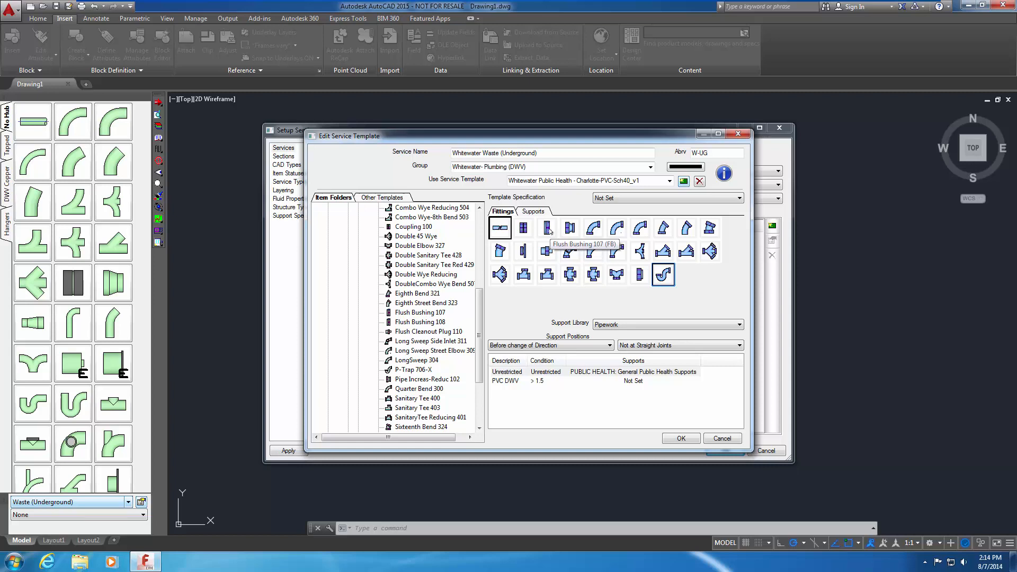
Check Flush Bushing's locate paths and move P-Trap to the bottom row's third slot.
right_click(547, 227)
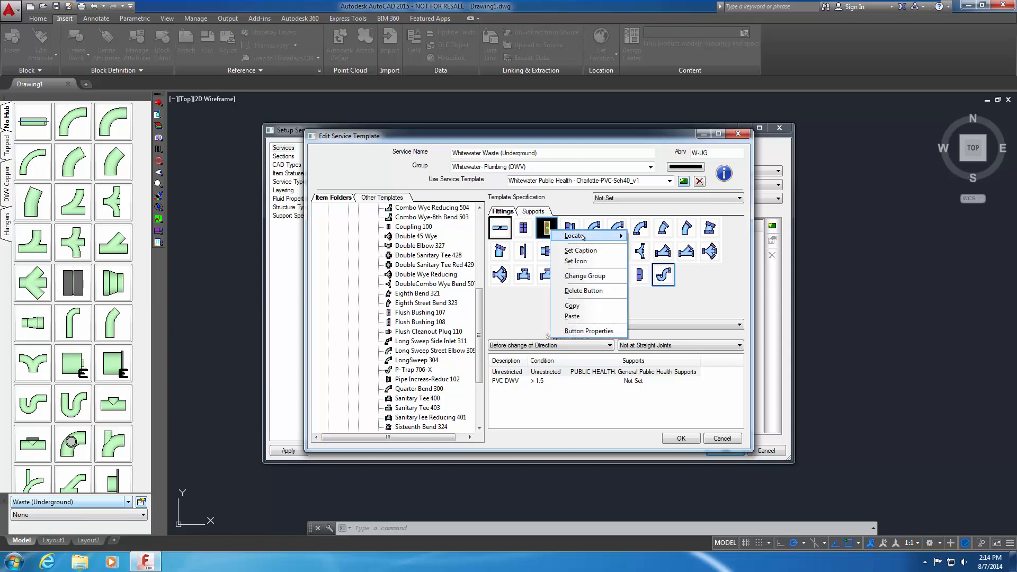
mouse_move(573, 235)
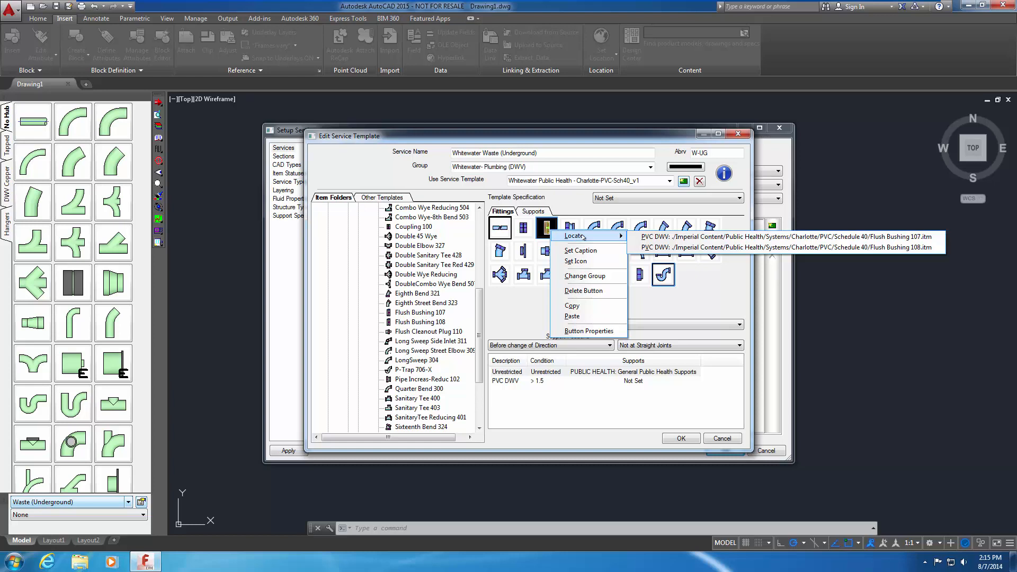
mouse_move(575, 235)
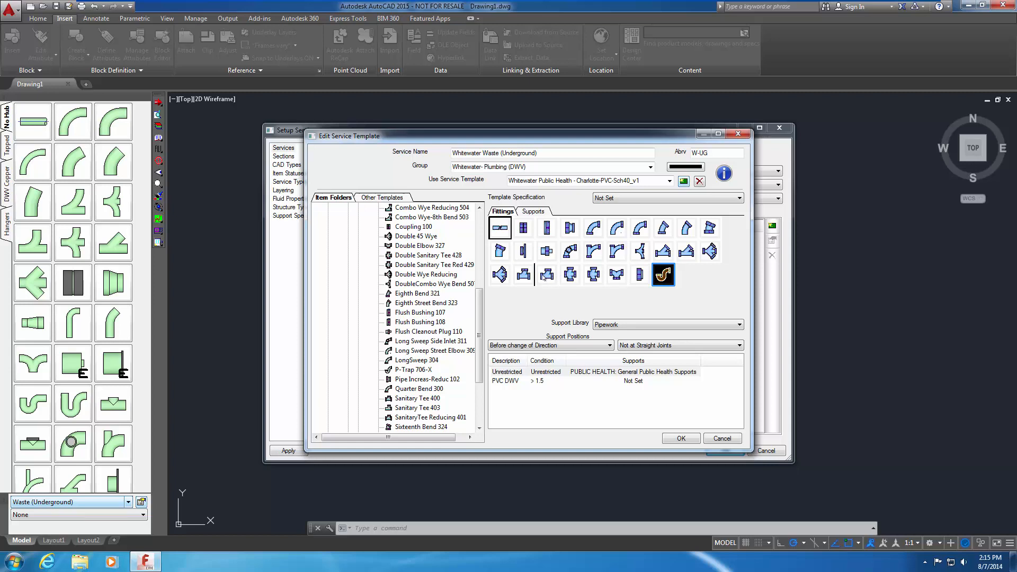
click(546, 274)
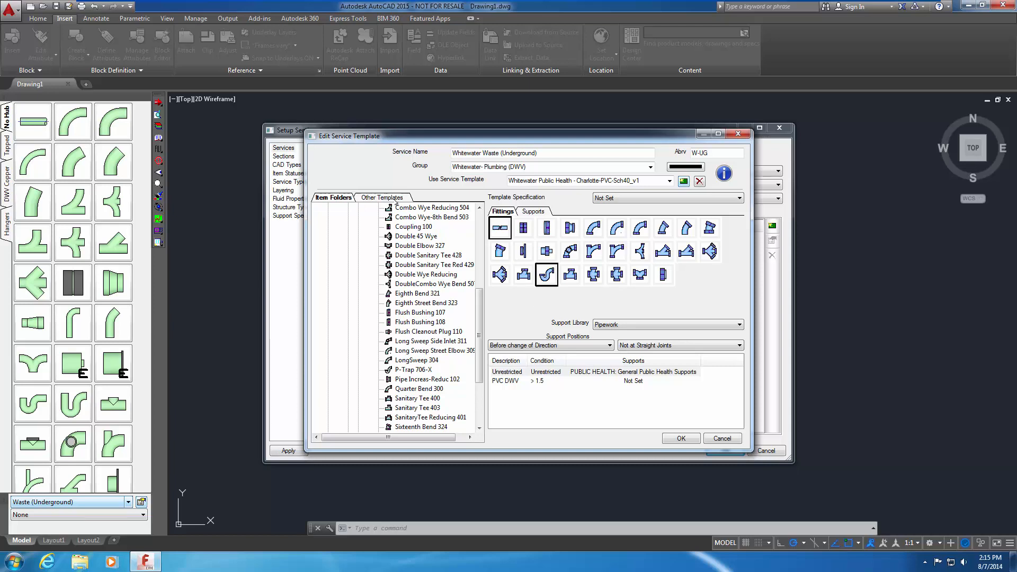
Add a fitting from the Spears-PVC-Sch40 template to the end of the Fittings tab.
click(383, 197)
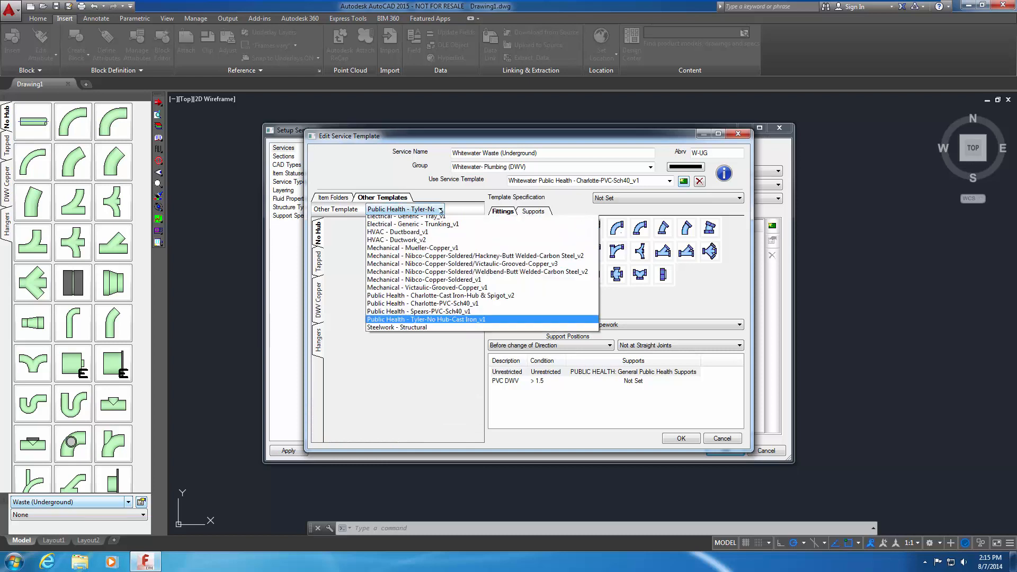
scroll(up, 3)
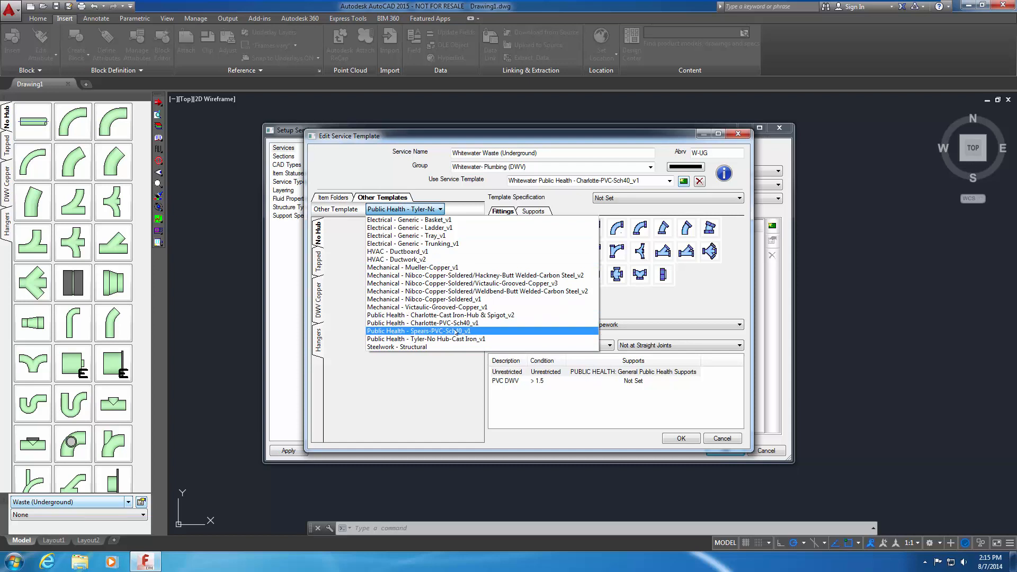
click(419, 331)
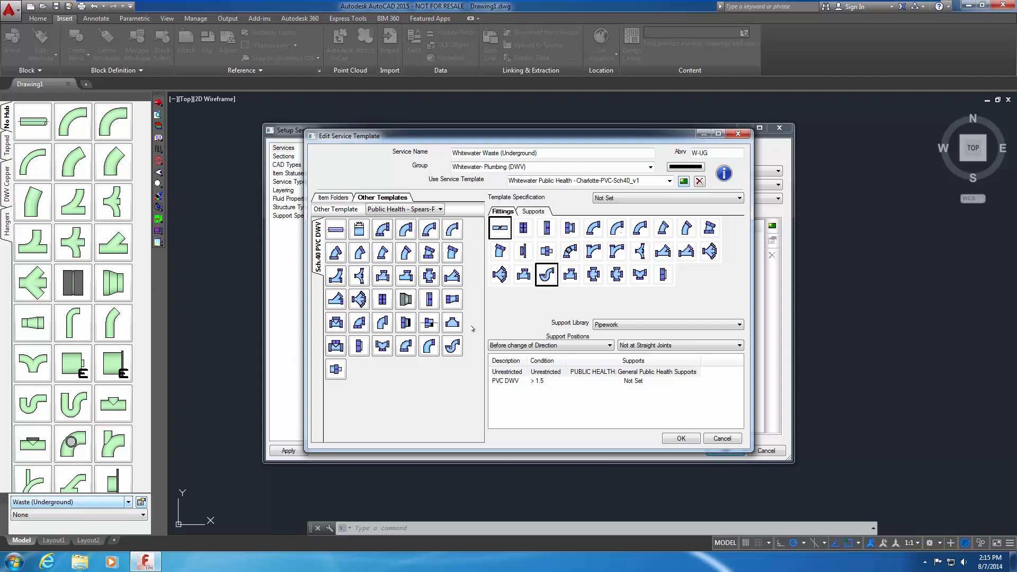
mouse_move(335, 370)
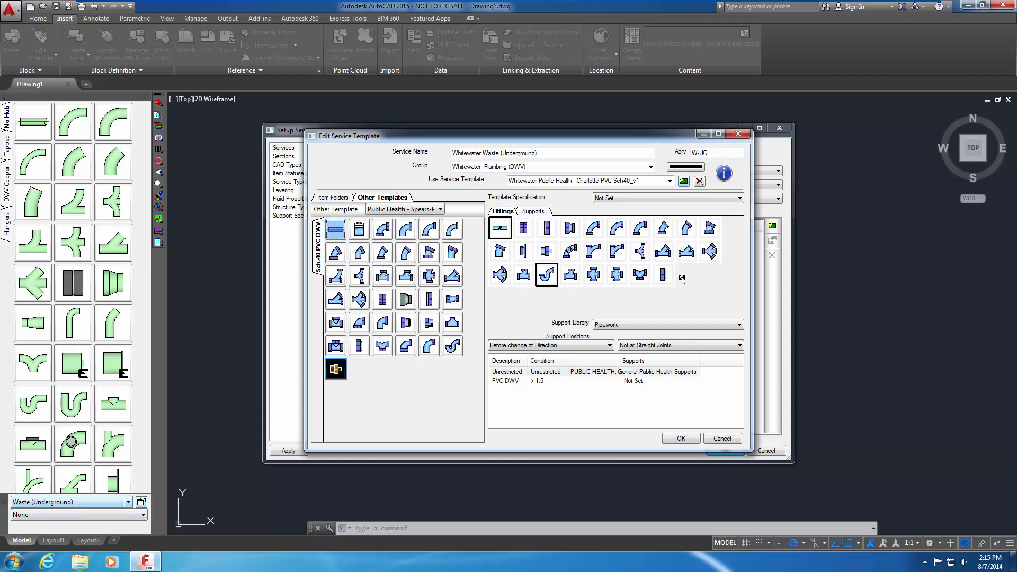
click(686, 275)
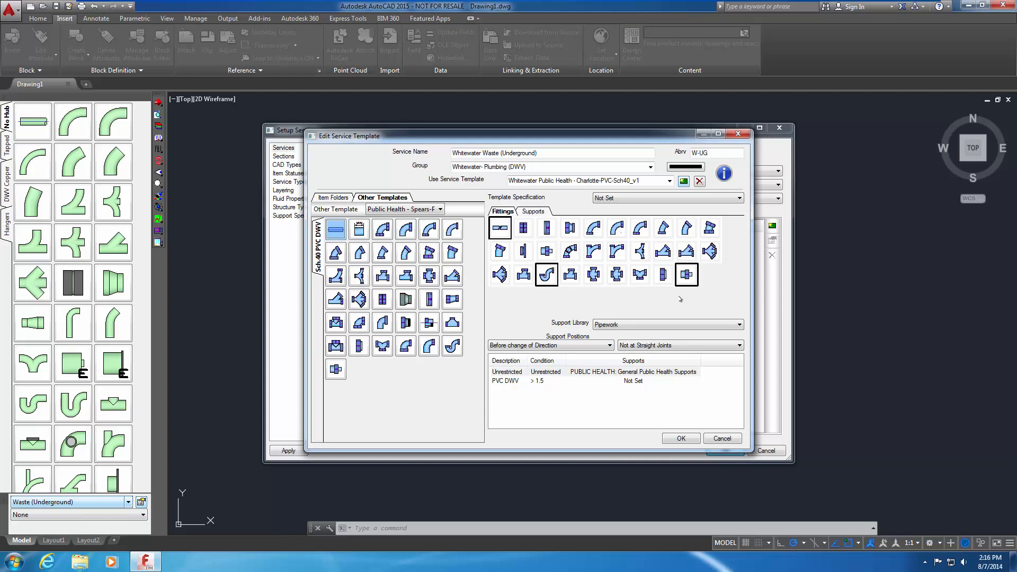
click(668, 180)
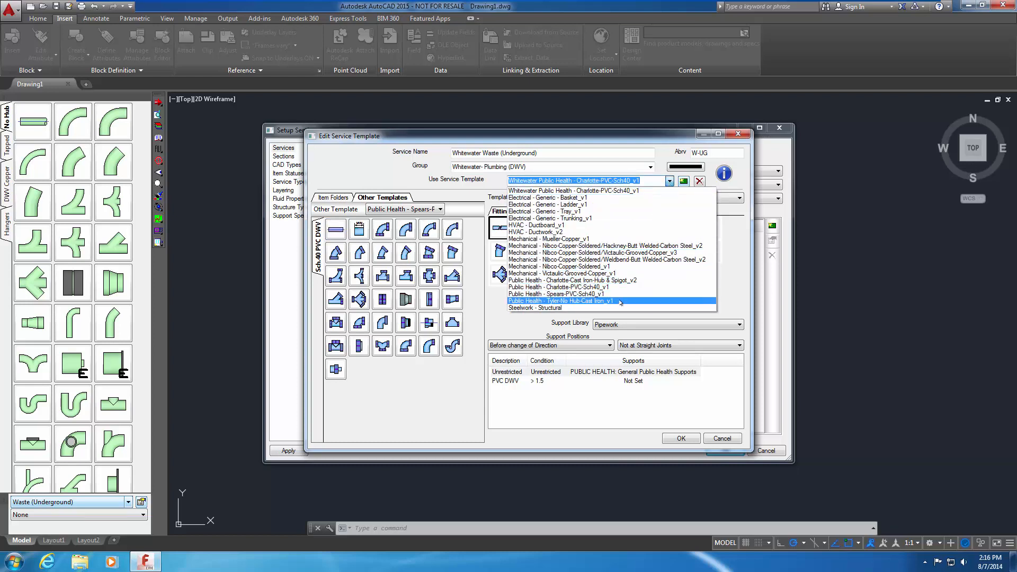
click(560, 301)
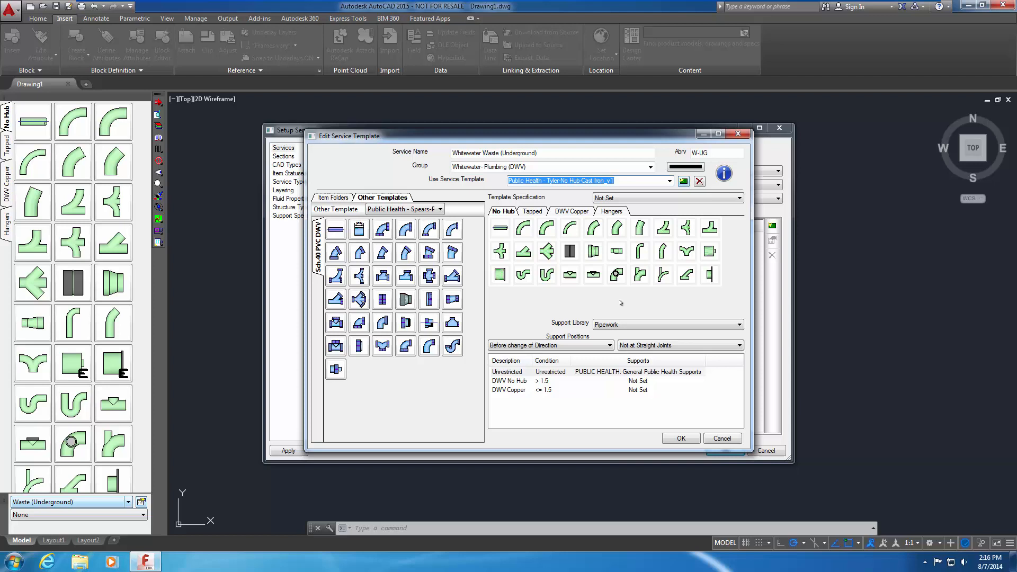
mouse_move(600, 262)
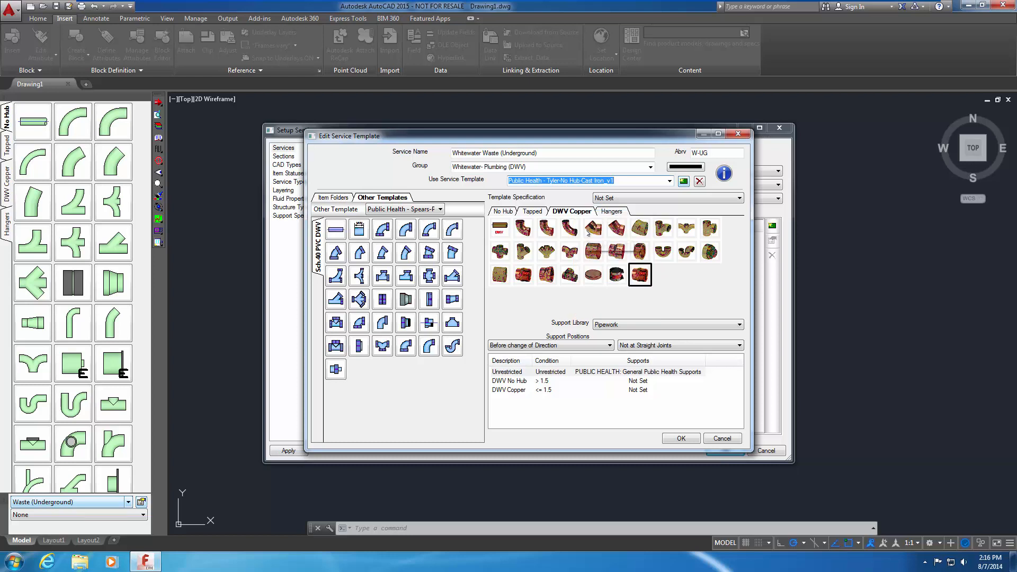
click(669, 180)
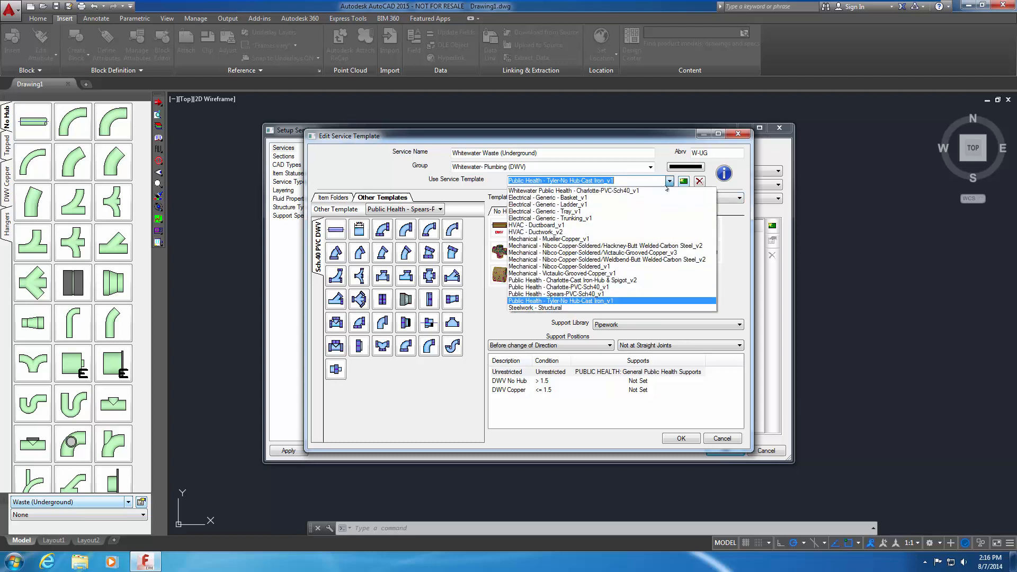
click(573, 191)
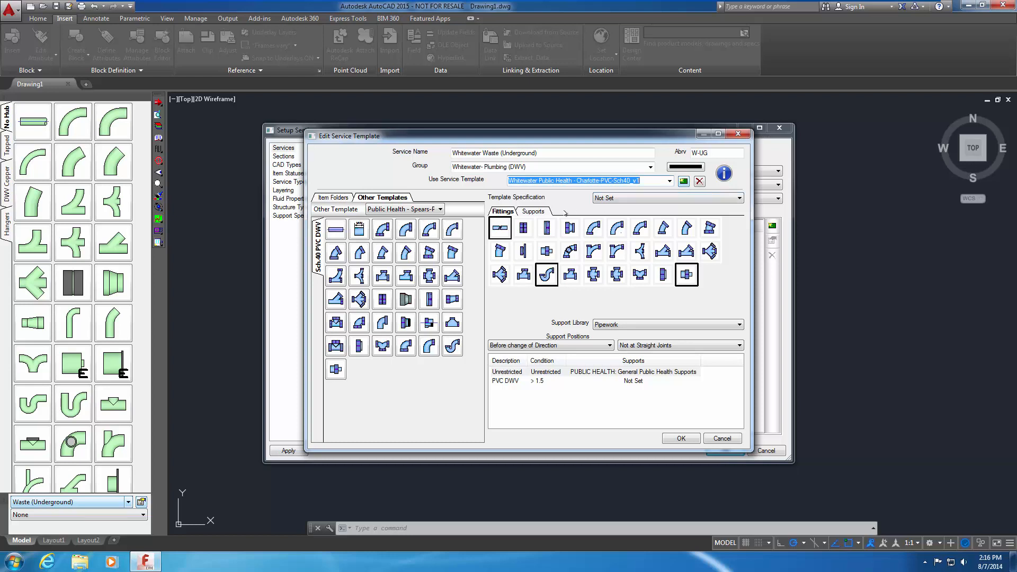
Paste the DWV Copper tab, move it left to follow Fittings, and accept the template.
right_click(562, 214)
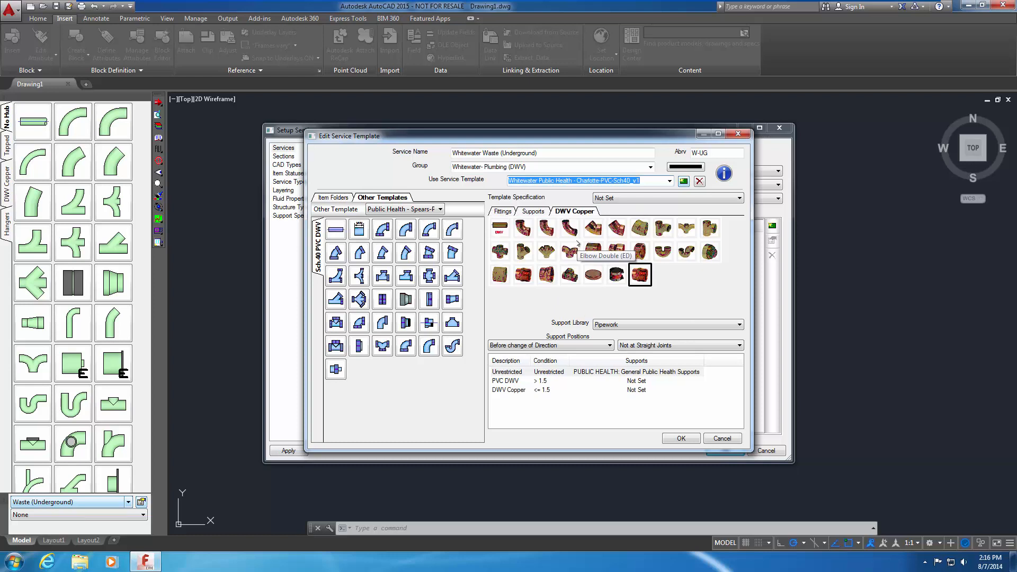
mouse_move(591, 297)
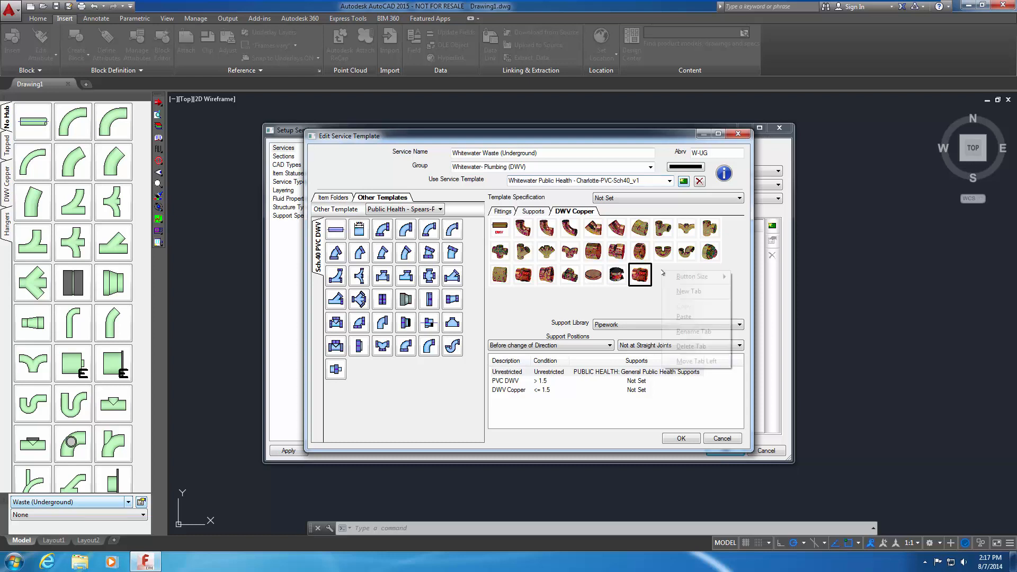
right_click(573, 211)
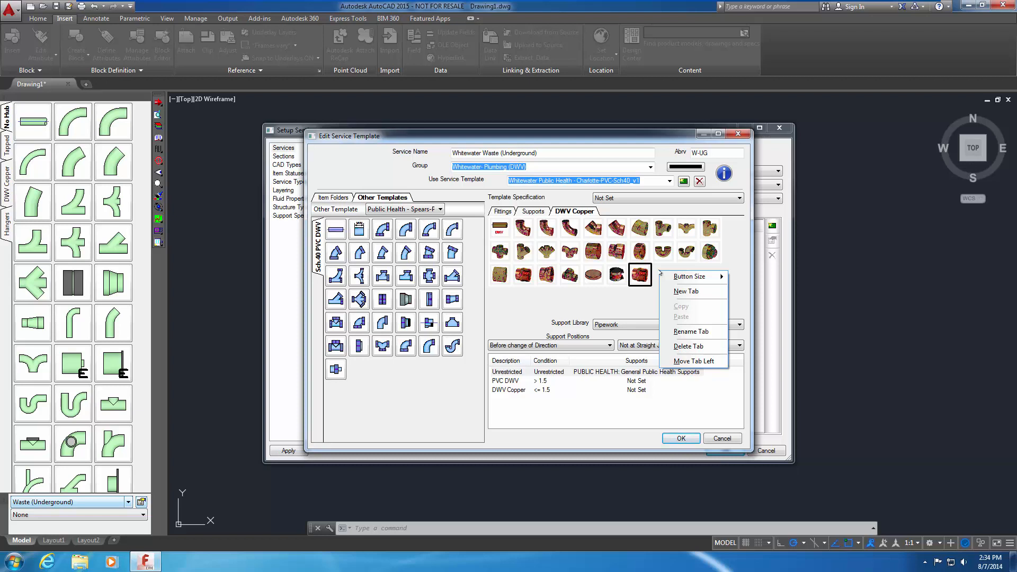
mouse_move(691, 332)
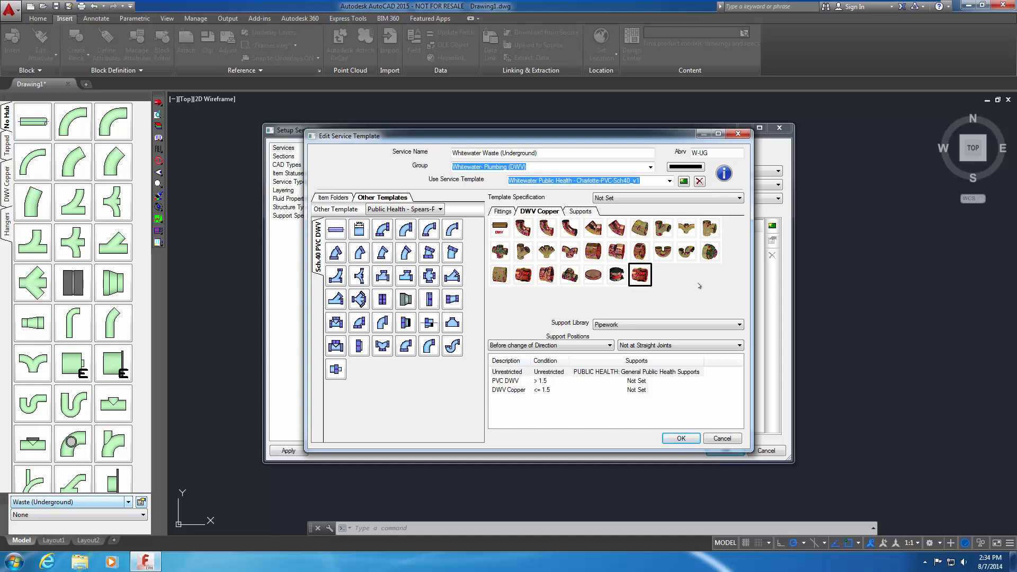
click(681, 439)
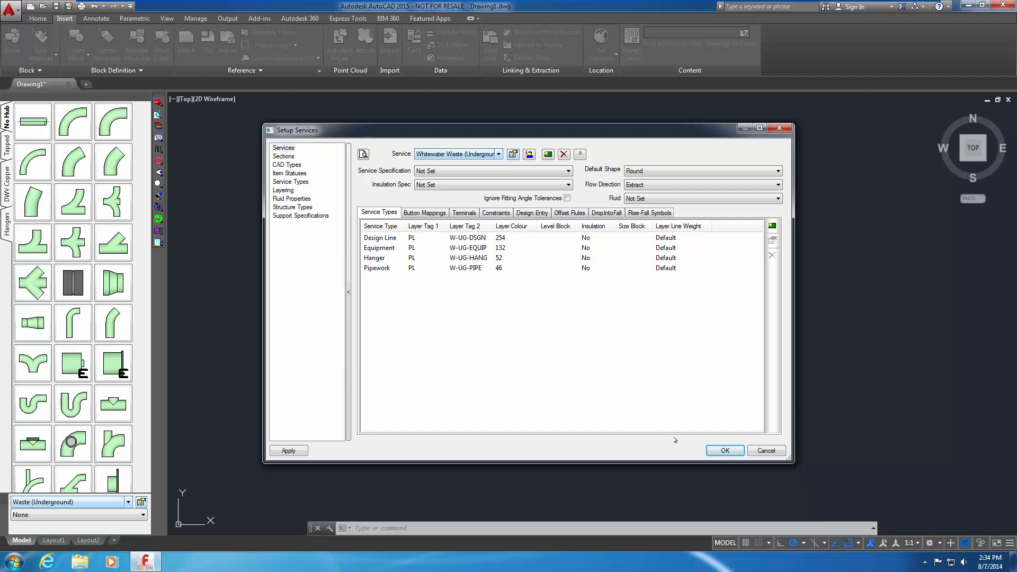
Open the Define Service Entry dialog for the Design Line service type.
double_click(380, 238)
text(WW-W-UG-DSGN)
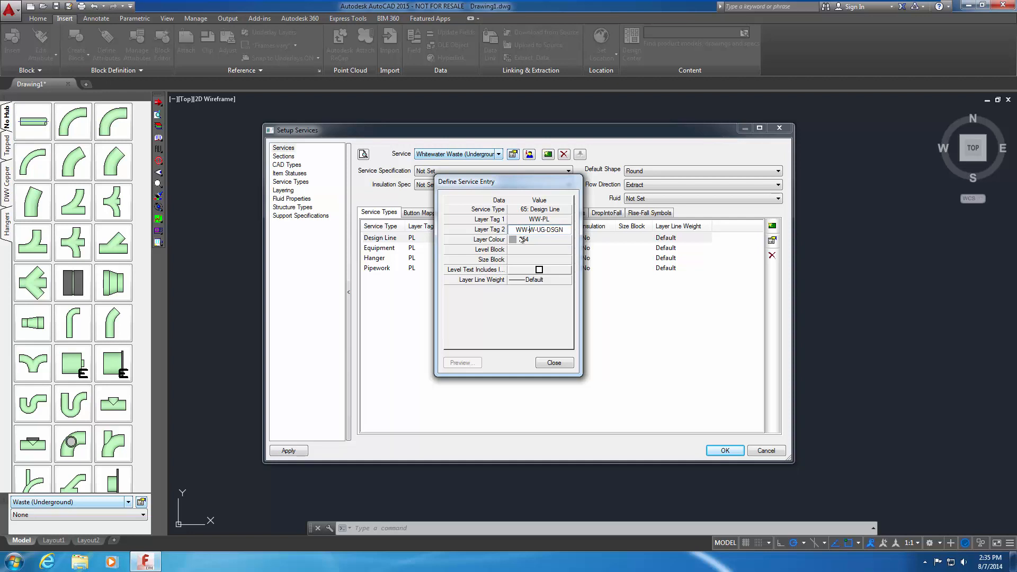
Add the WW prefix to Layer Tags 1 and 2 for Equipment, Hanger and Pipework.
click(553, 362)
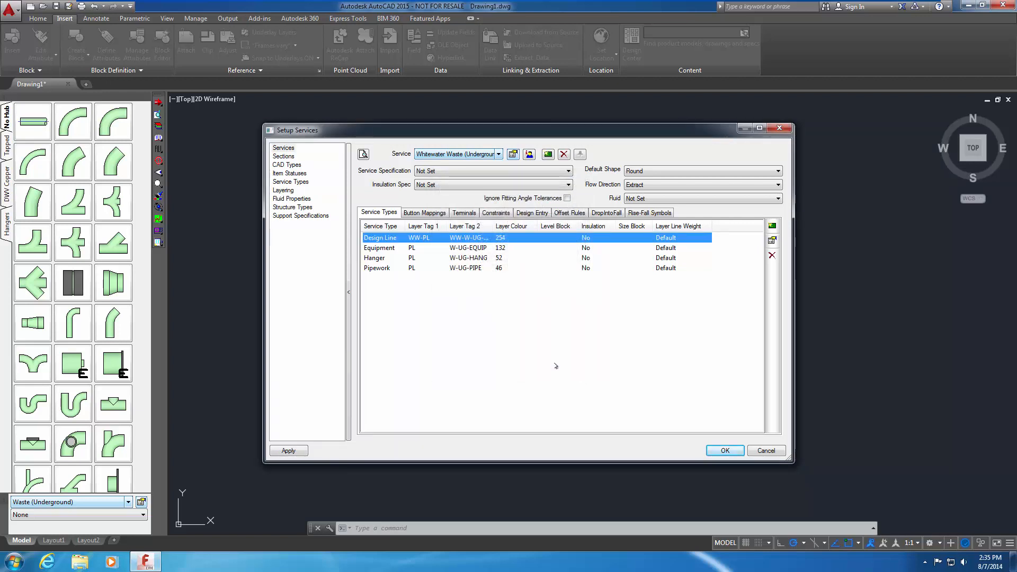
mouse_move(395, 262)
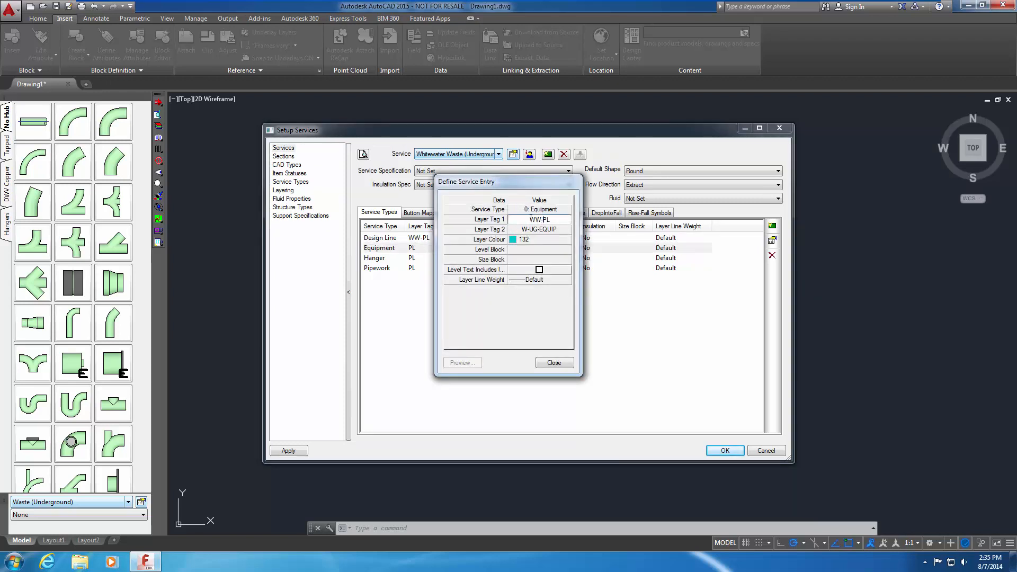
click(539, 229)
text(W)
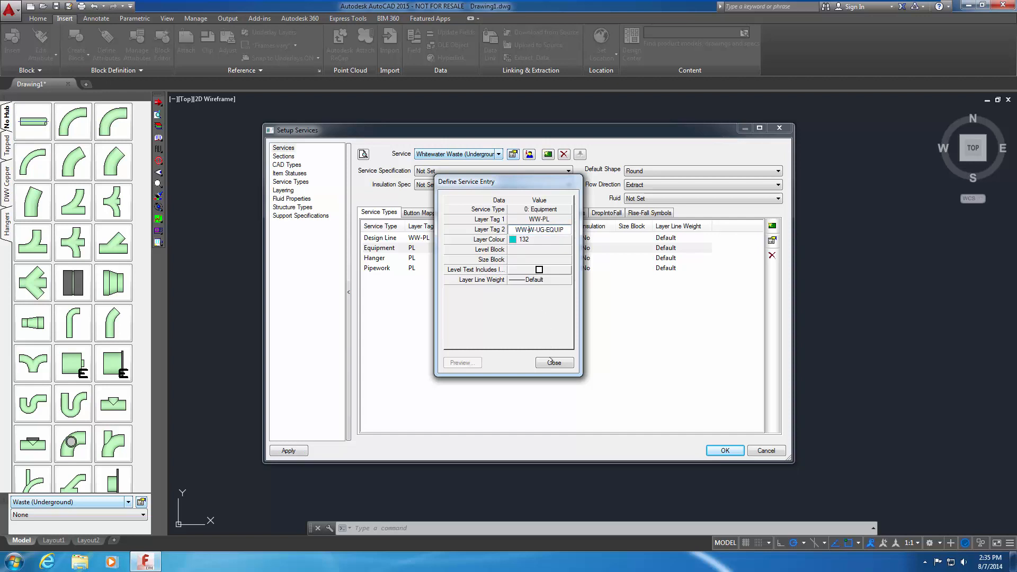
click(565, 209)
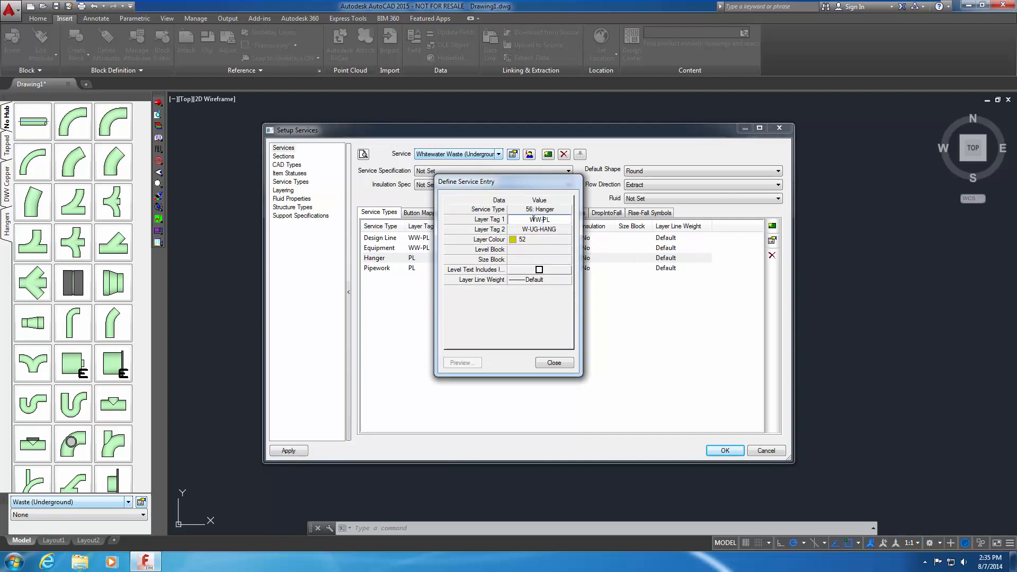
click(538, 229)
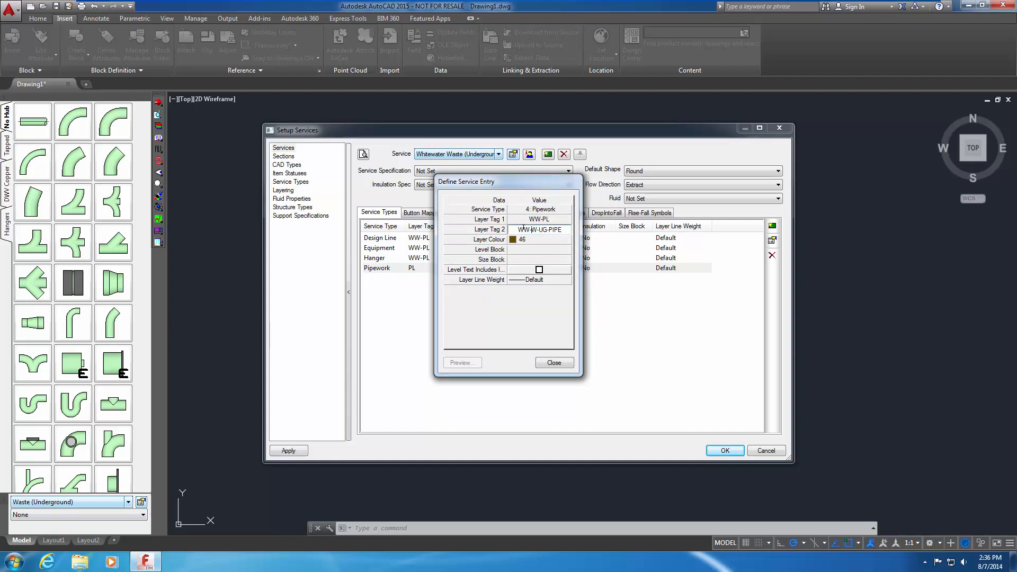
click(553, 363)
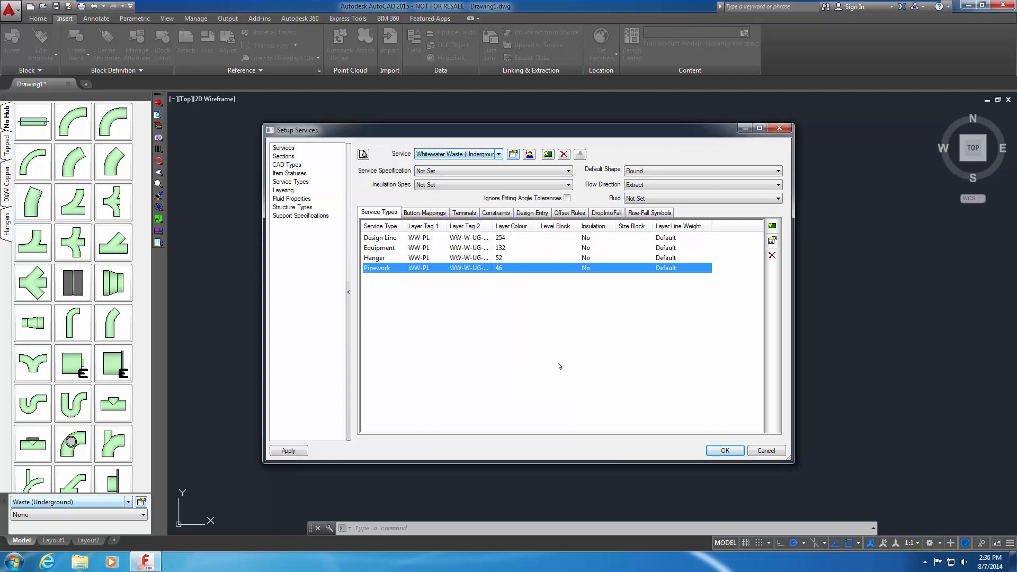
mouse_move(567, 366)
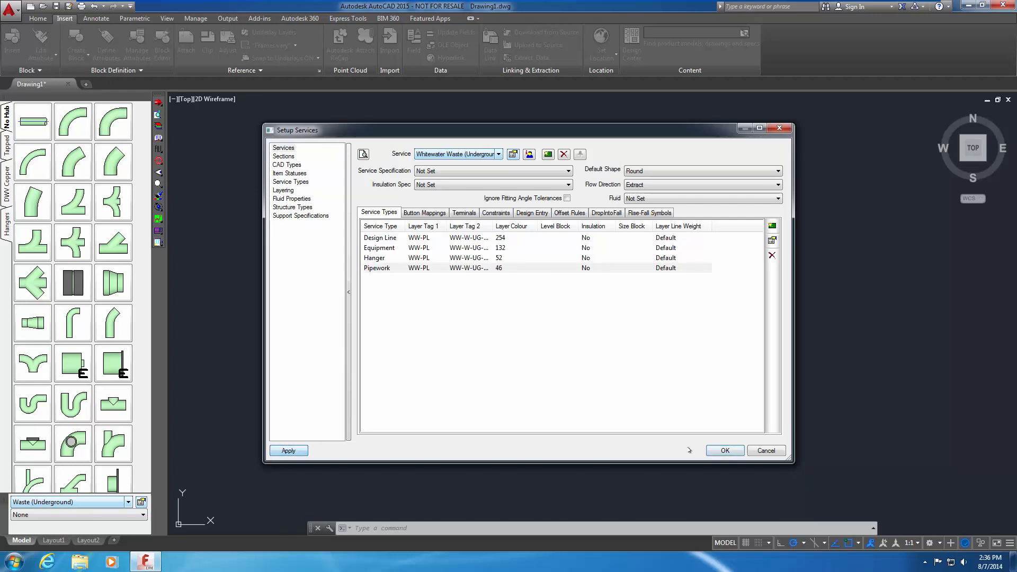
Confirm Setup Services and make Whitewater Waste (Underground) the current service.
click(724, 450)
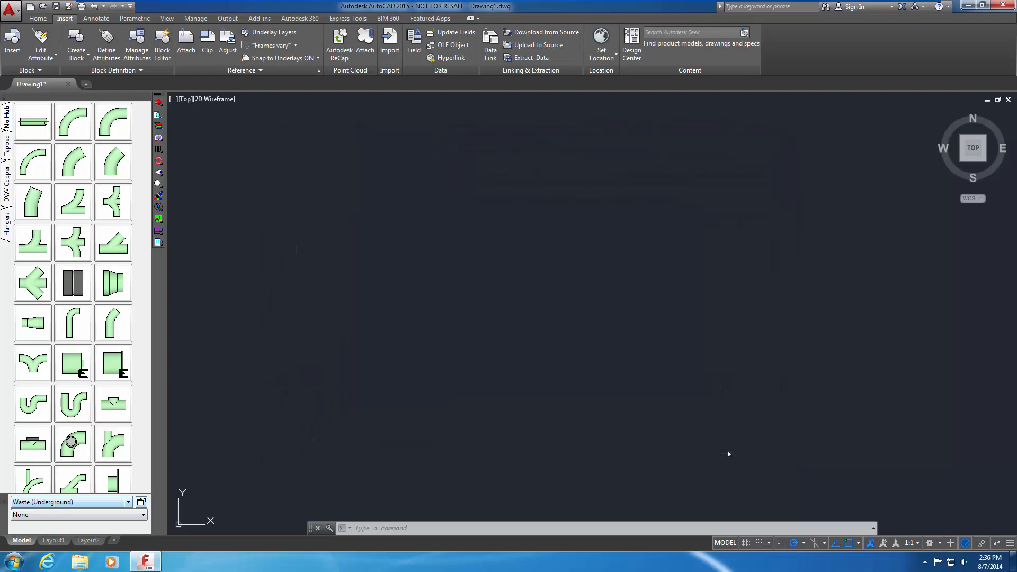
mouse_move(721, 451)
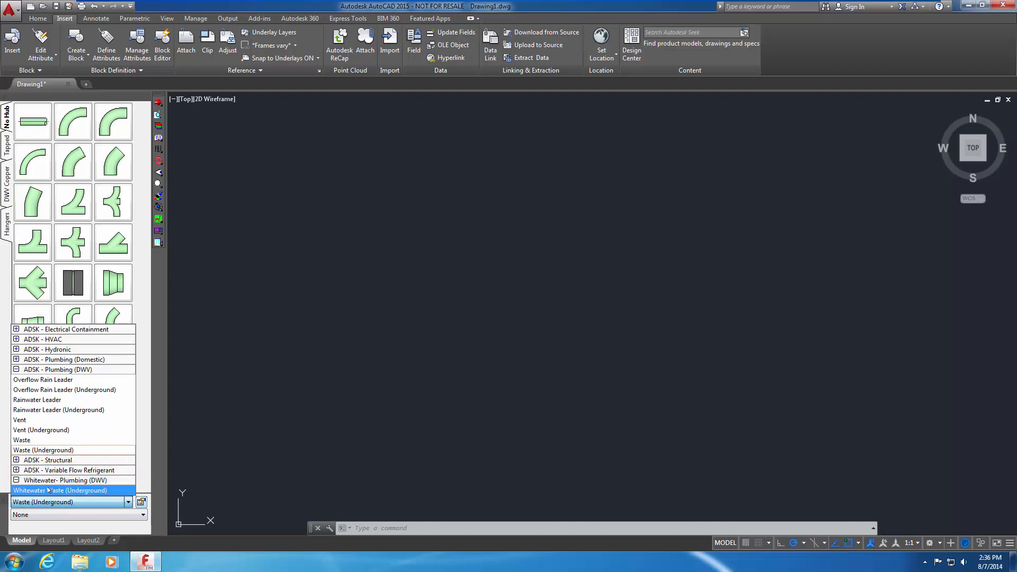
click(60, 490)
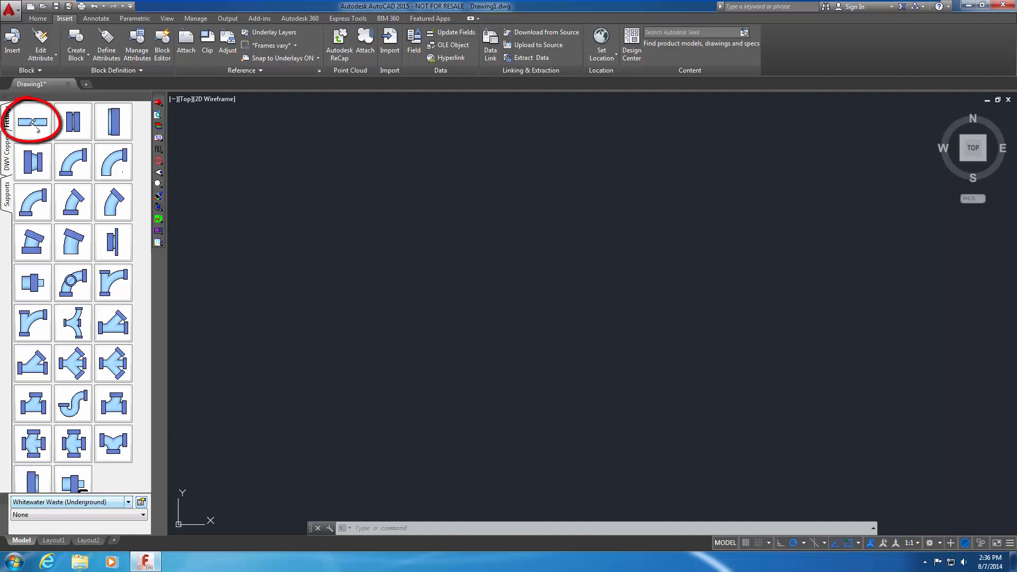
Place a straight Schedule 40 PVC DWV test pipe at a chosen size.
double_click(33, 121)
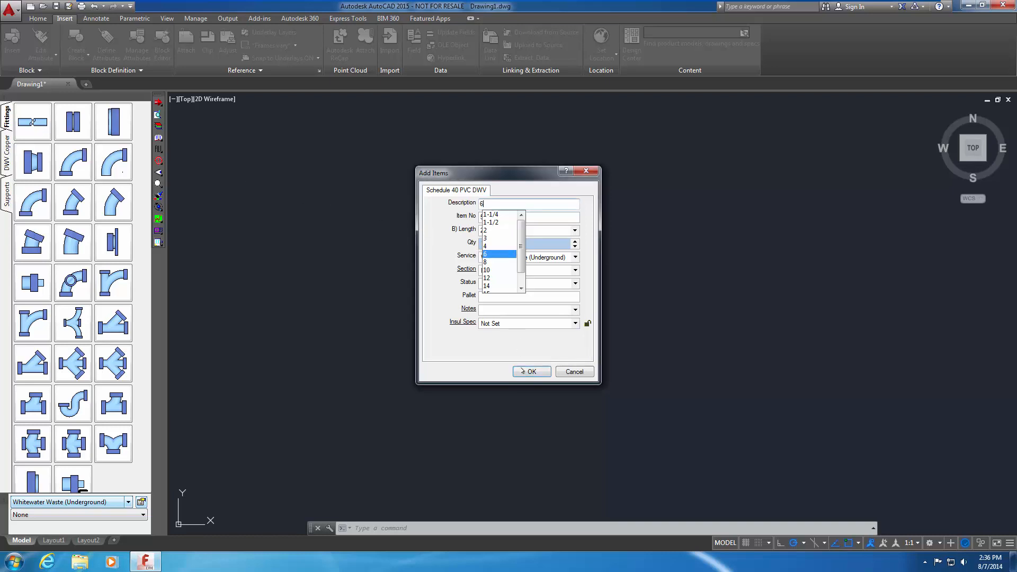
click(531, 371)
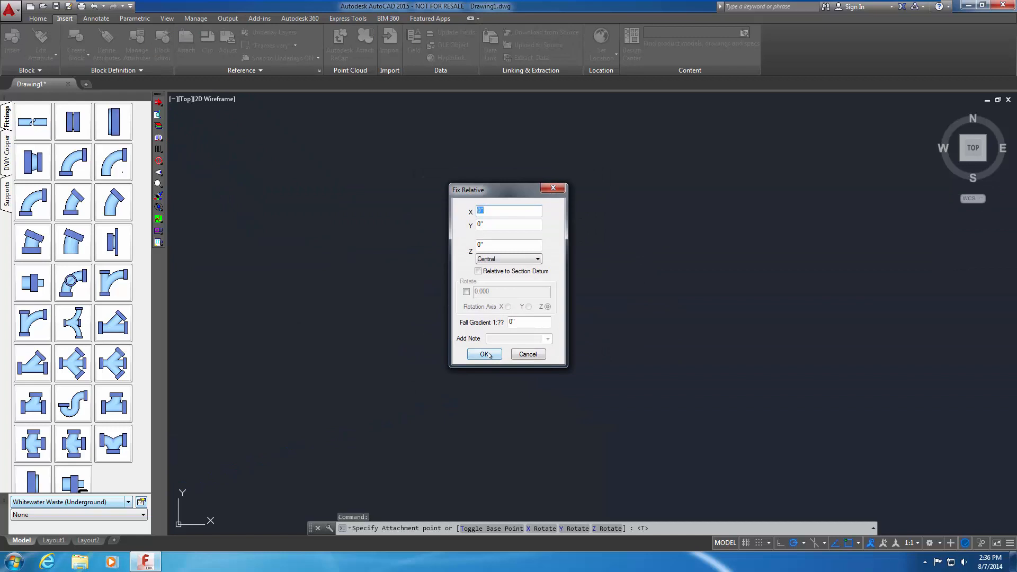
click(484, 355)
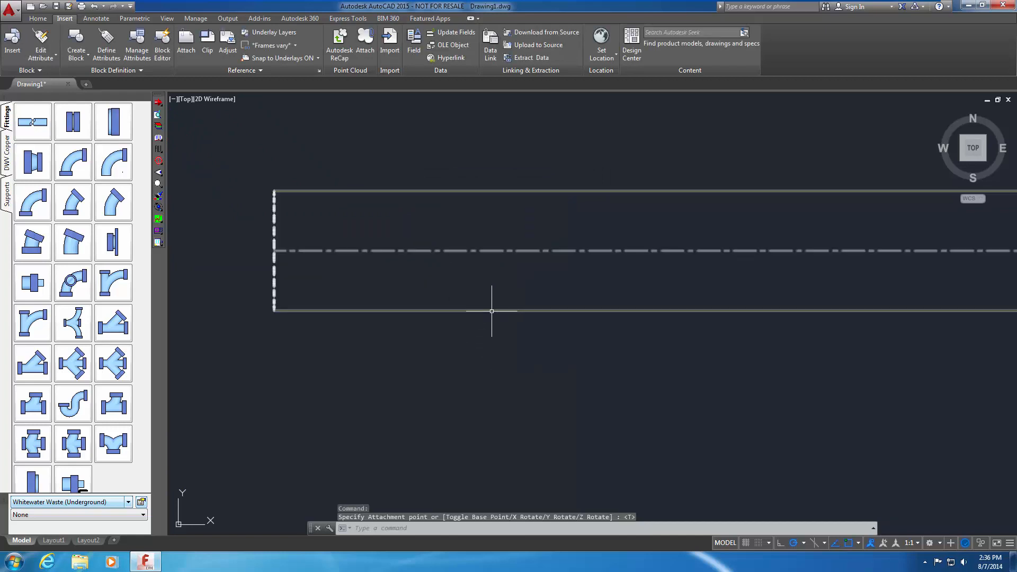
mouse_move(491, 312)
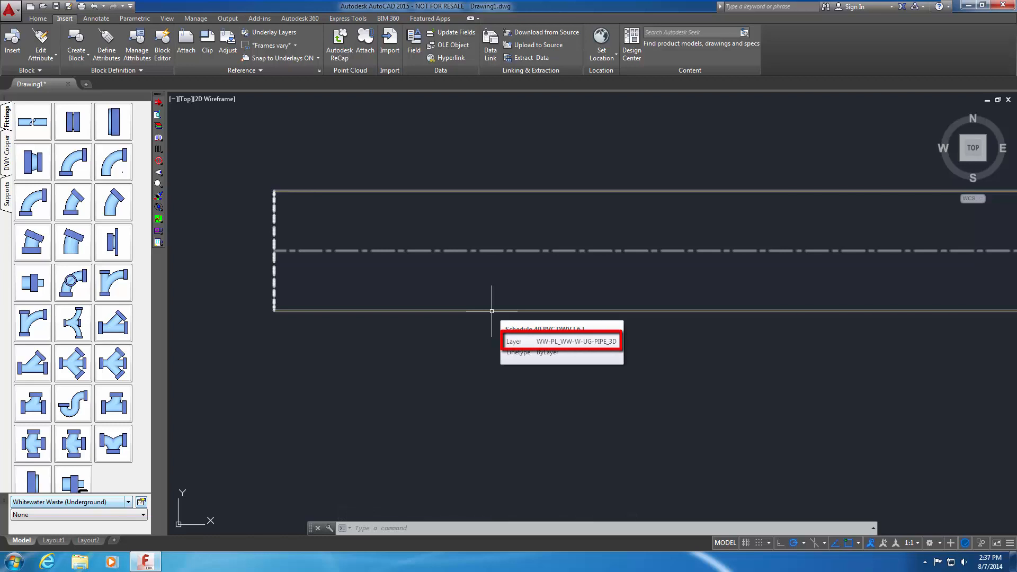
Open the placed pipe's CADmep Properties to view its service and item type.
right_click(491, 311)
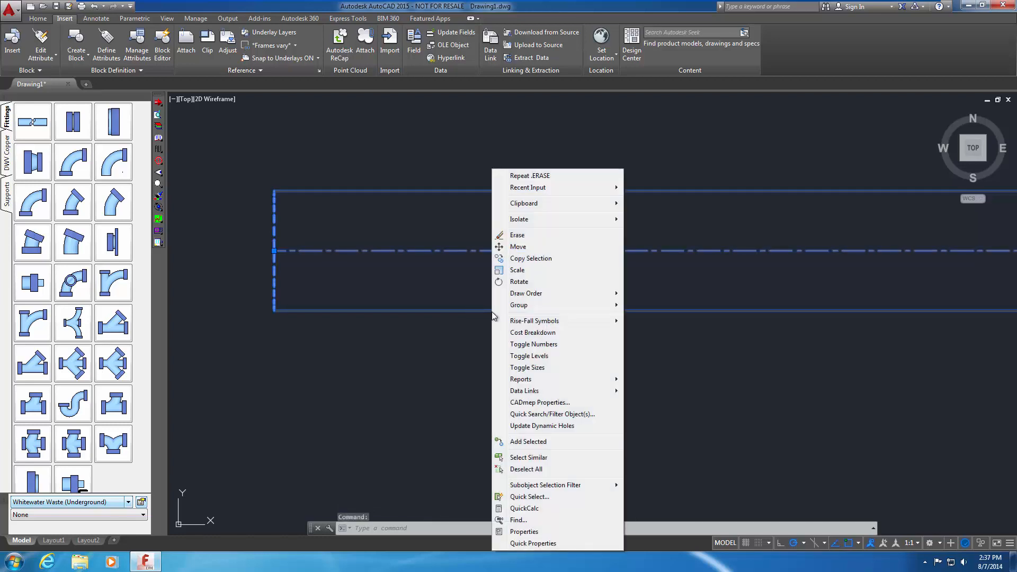
click(540, 402)
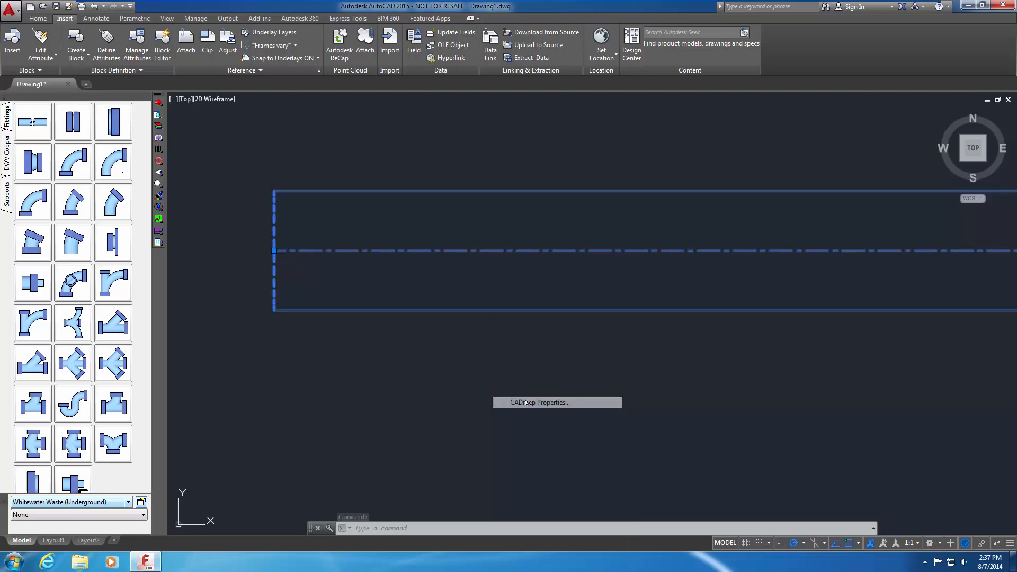
click(538, 403)
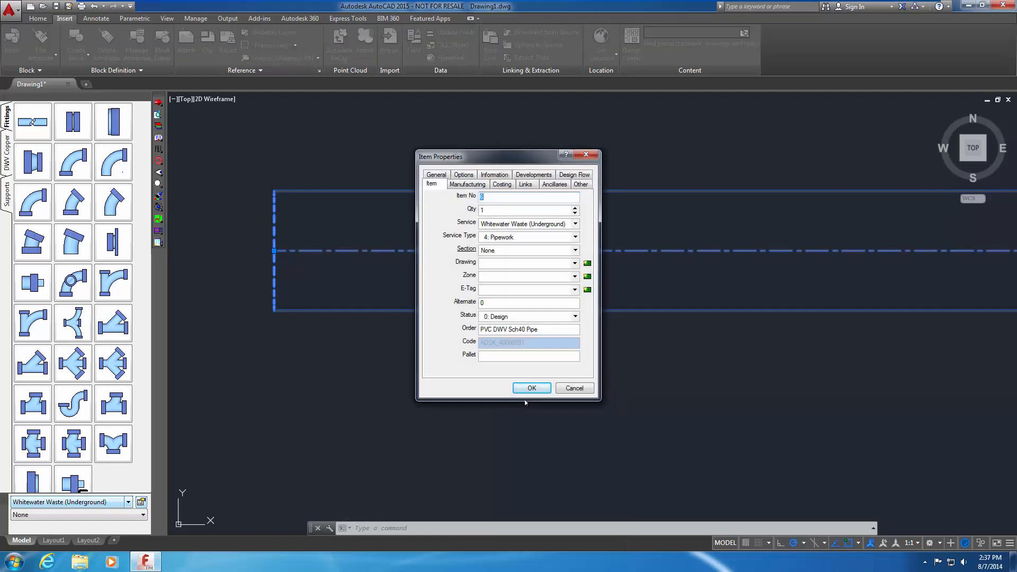